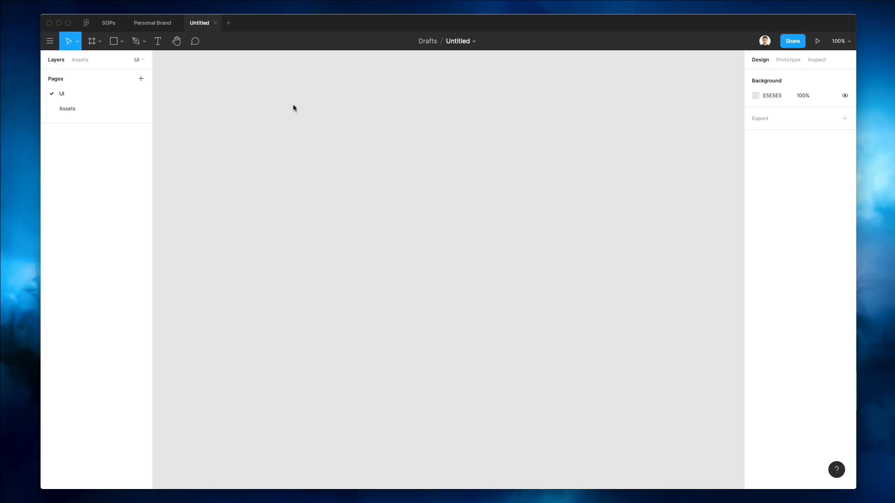
Step: Create a Desktop 1440×1024 frame from the Frame tool presets
click(91, 41)
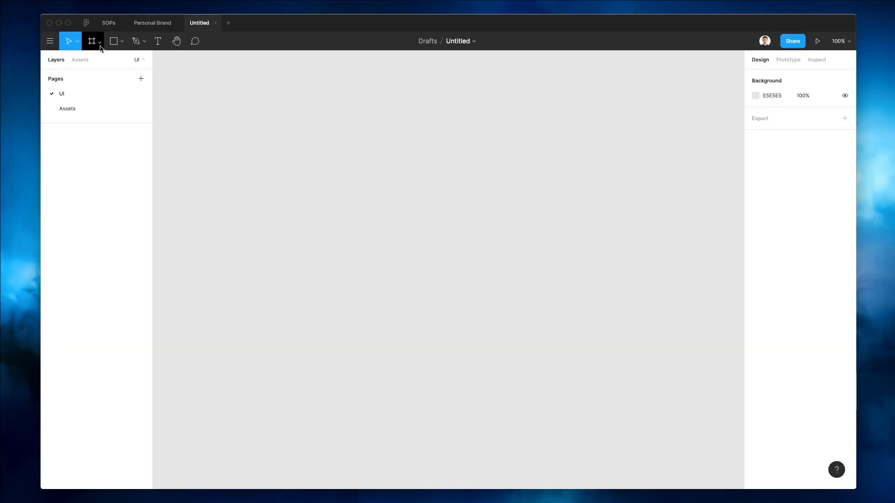
click(99, 40)
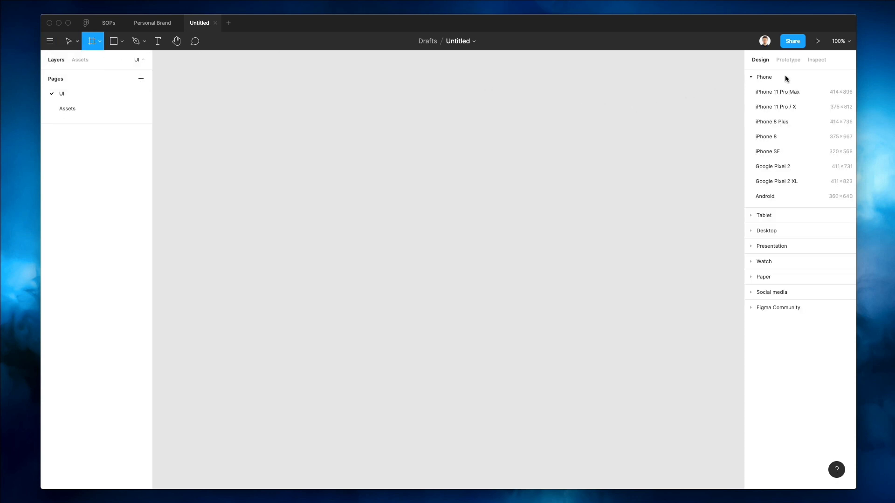
click(764, 107)
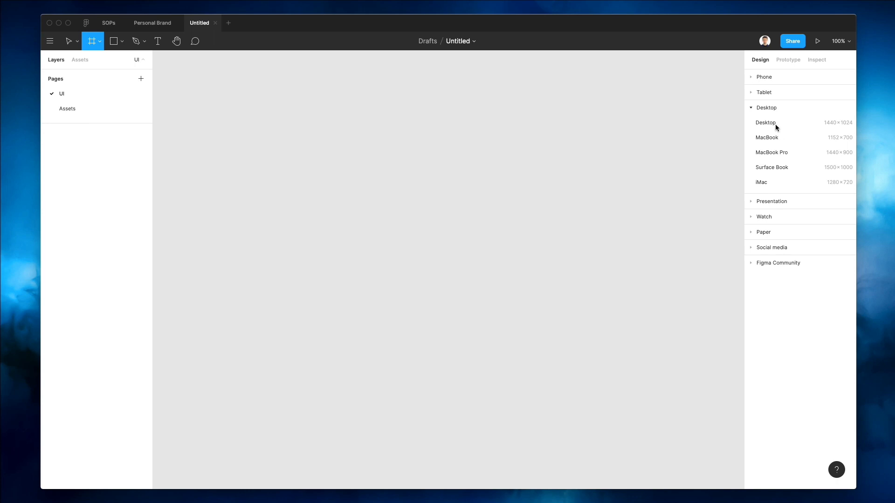
click(765, 122)
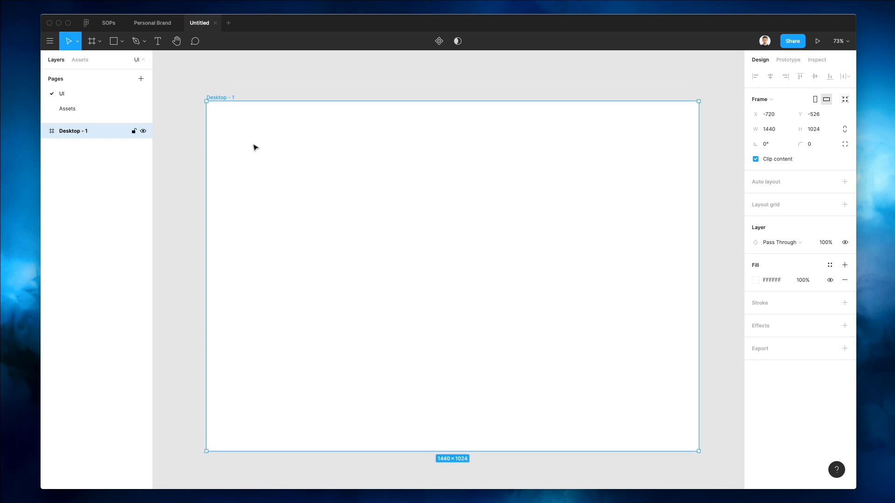
mouse_move(789, 208)
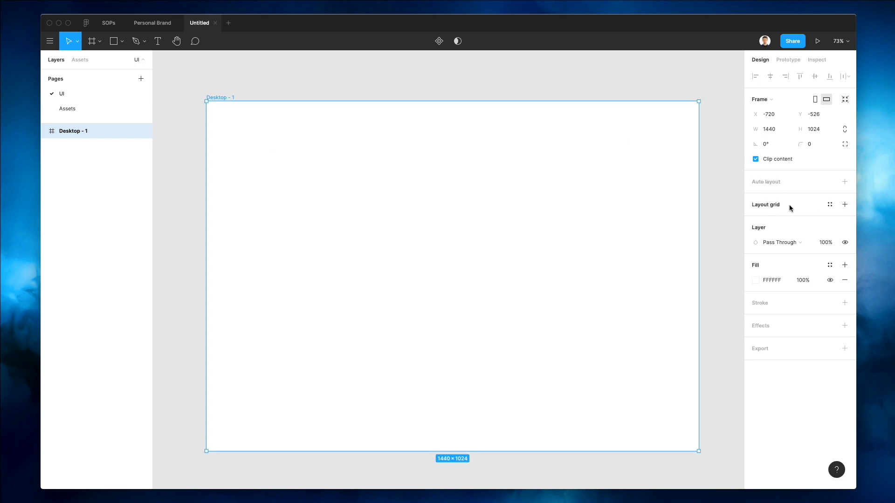
Step: Add a layout grid to Desktop - 1 and switch it to 12 columns
click(844, 204)
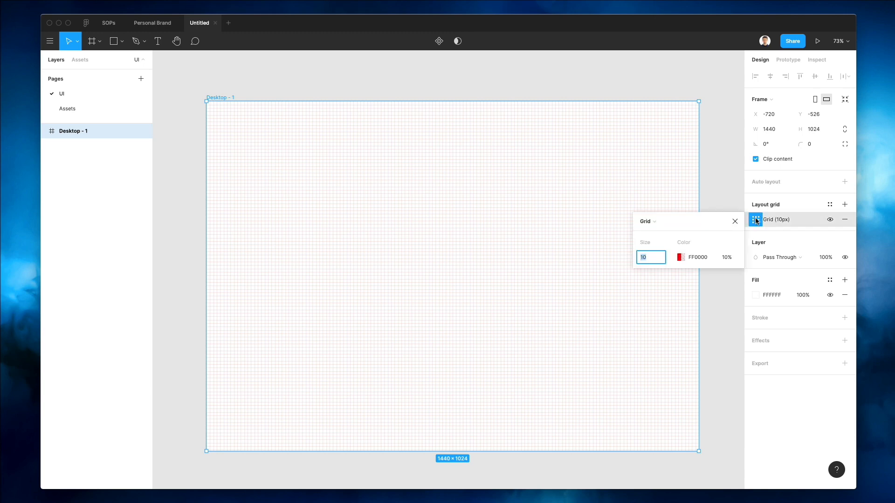
click(646, 222)
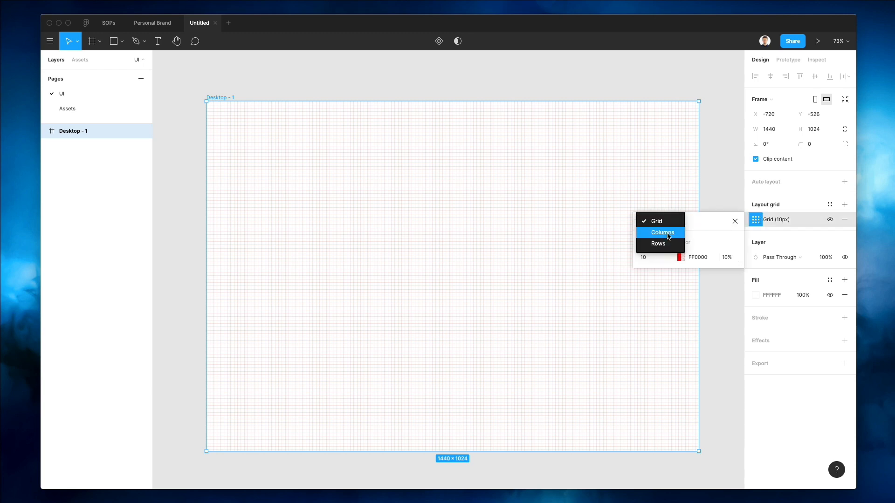
click(662, 232)
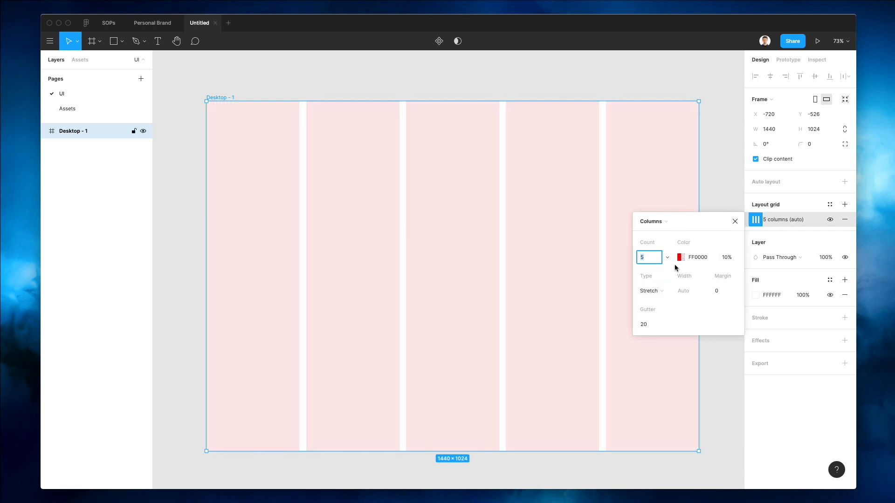
text(12)
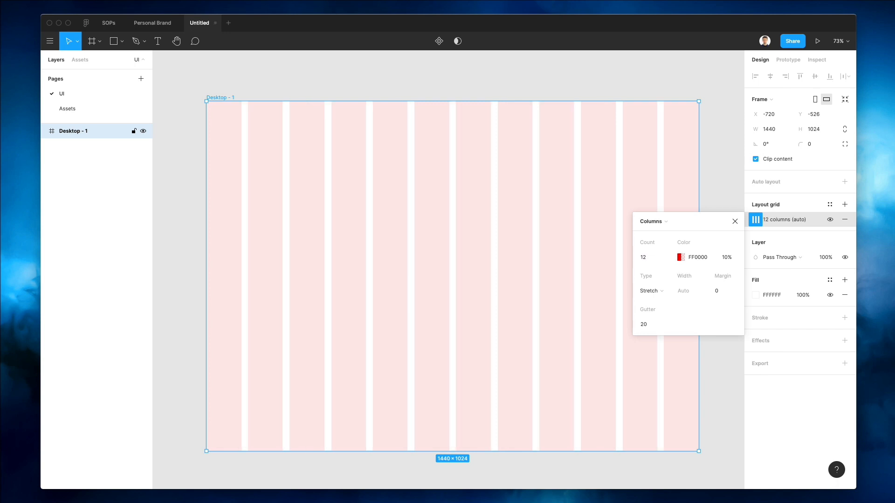
Step: Set the grid margin to 50 and tint the grid light grey DFDFDF
click(725, 291)
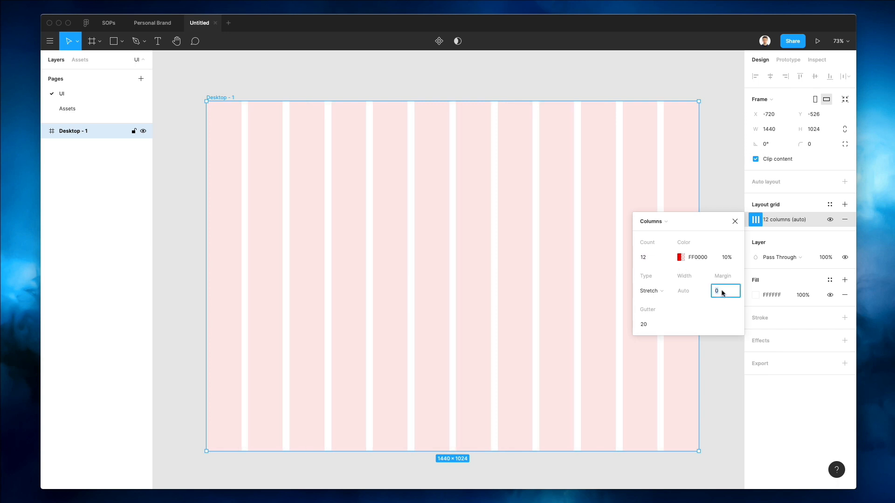
text(30)
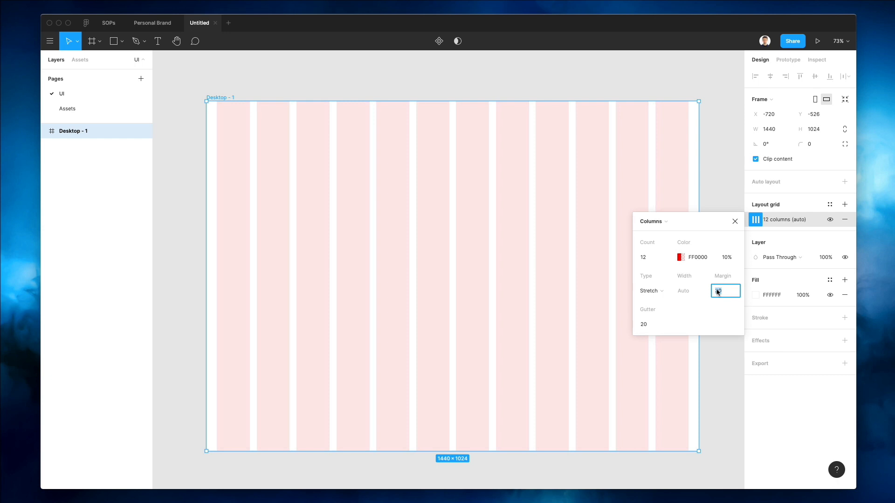
text(60)
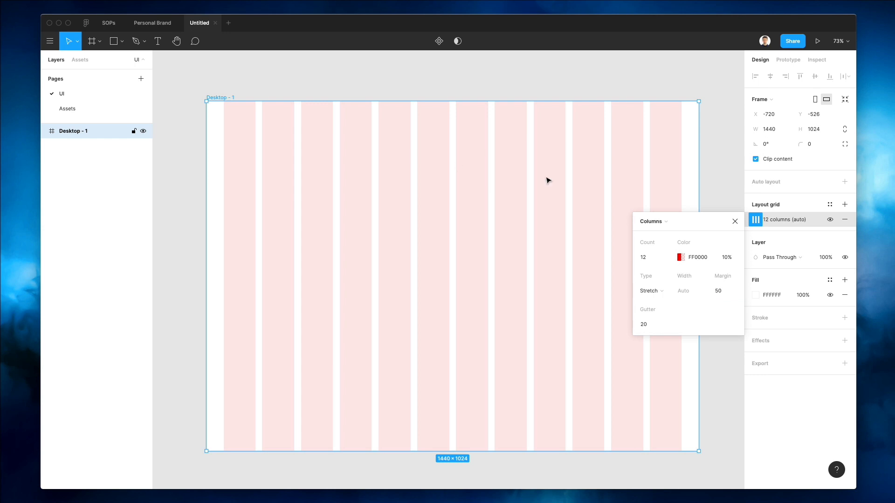
click(680, 258)
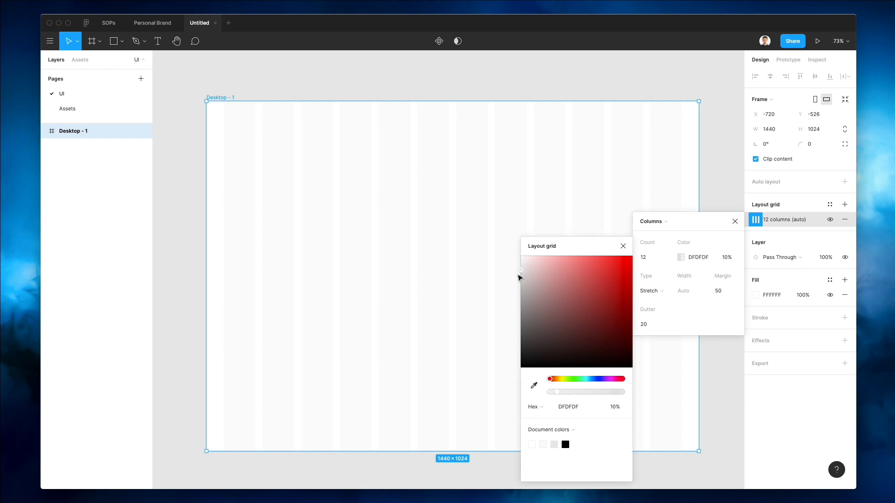
mouse_move(428, 207)
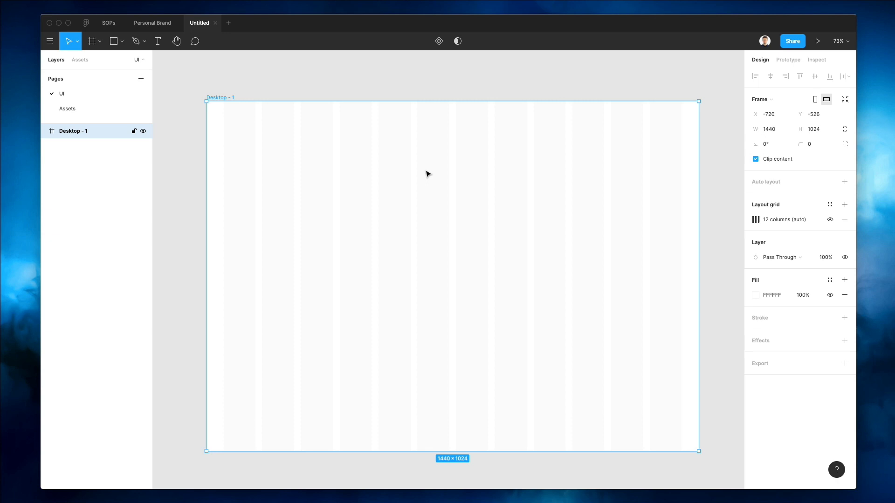
mouse_move(373, 168)
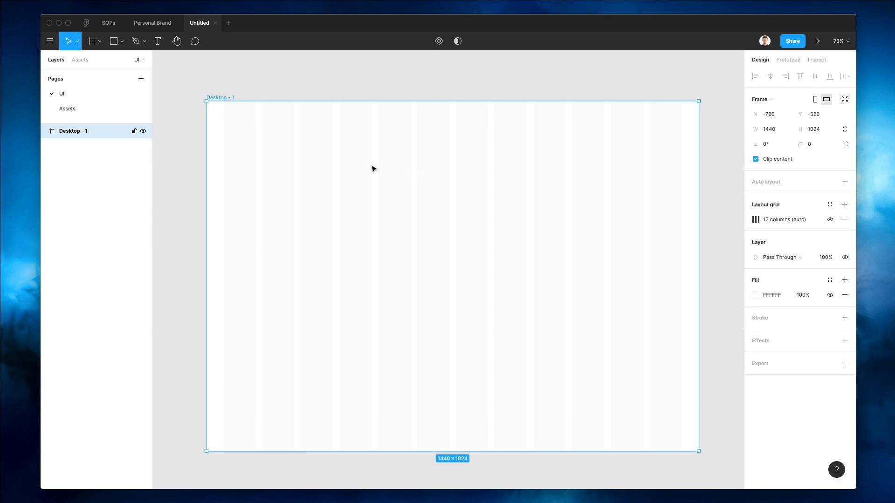
Step: Add a 36.86-size Roboto Black text layer reading Supreme at the frame's top-left
click(158, 40)
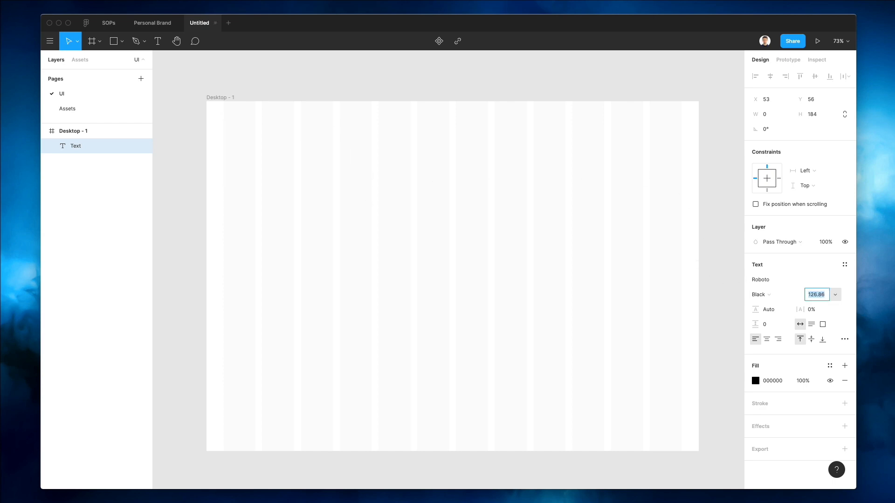
text(36.86)
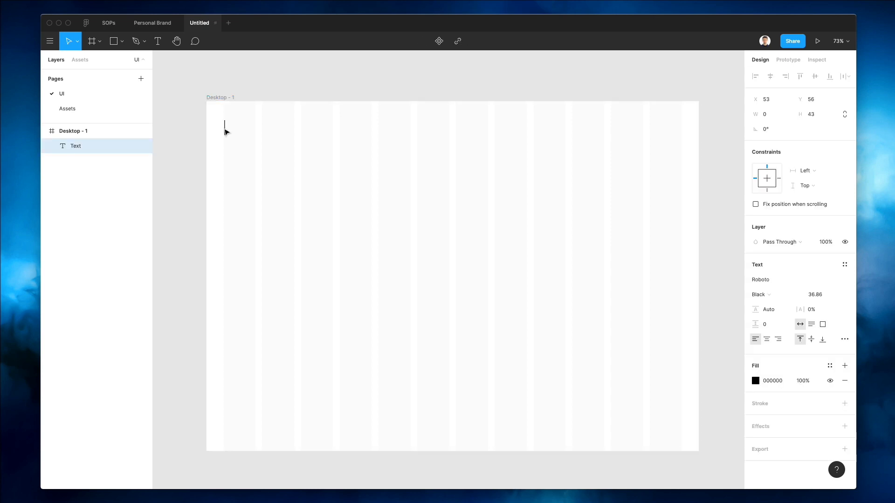
mouse_move(243, 133)
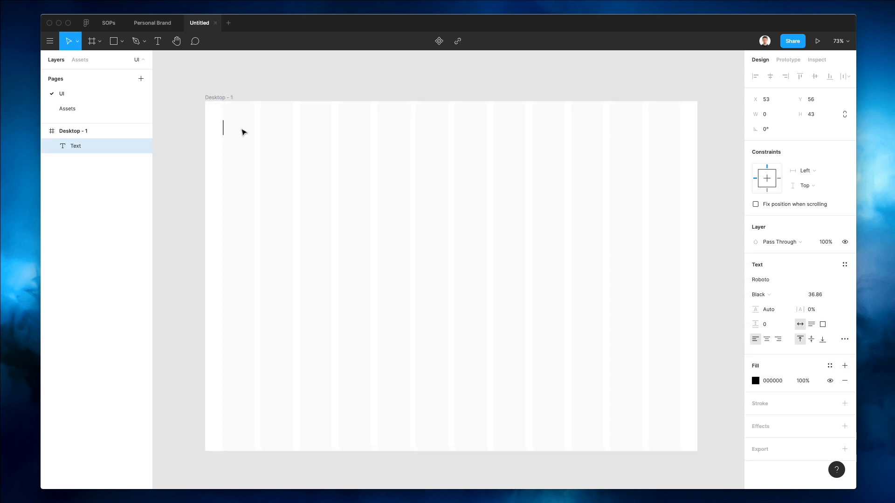
text(Supr)
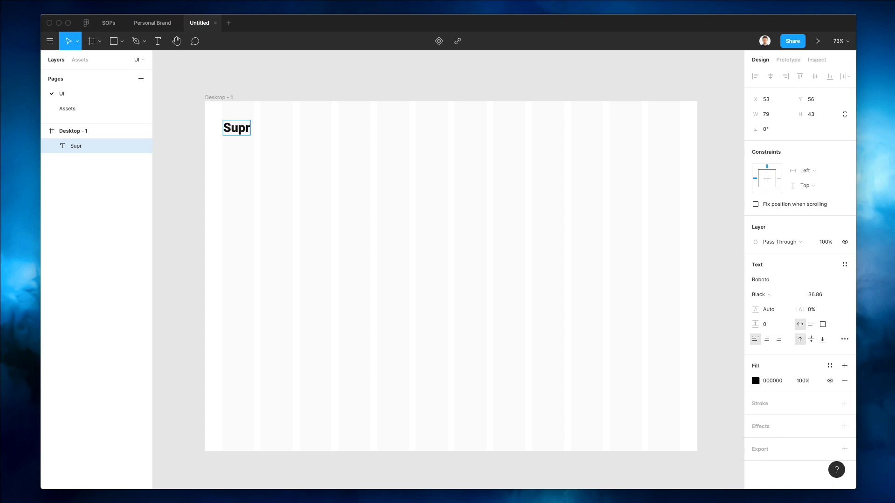
text(eme)
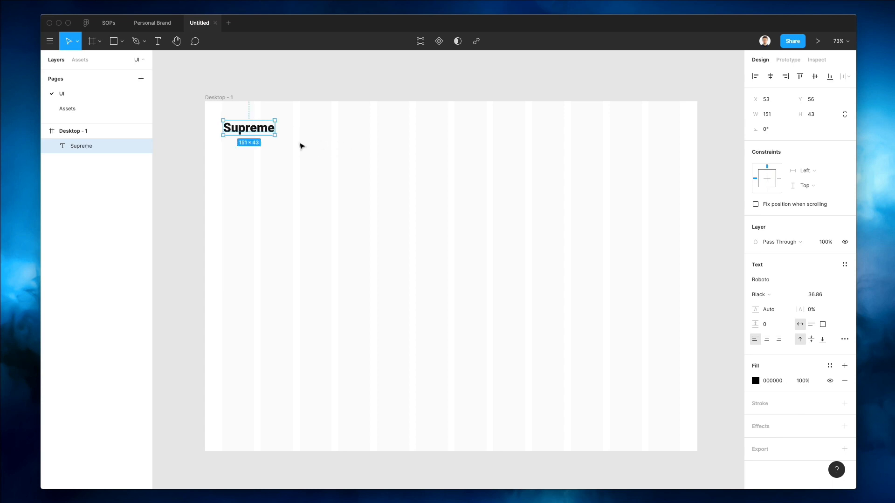
double_click(248, 127)
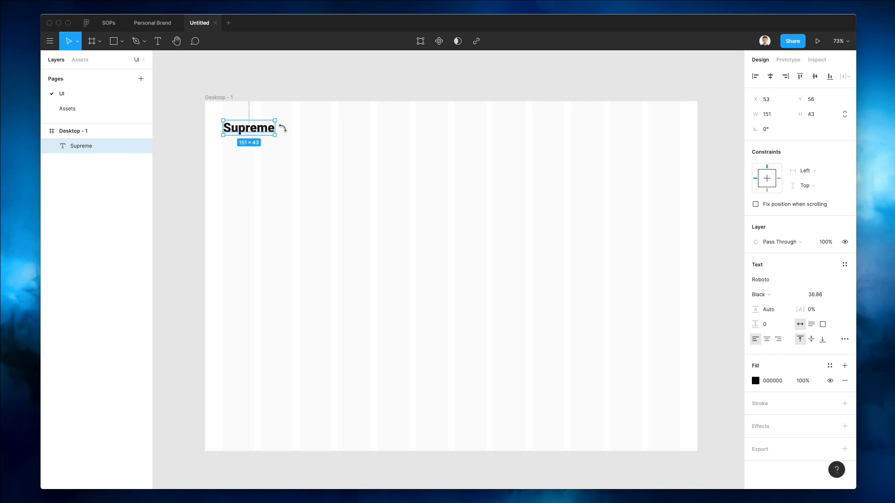
mouse_move(291, 130)
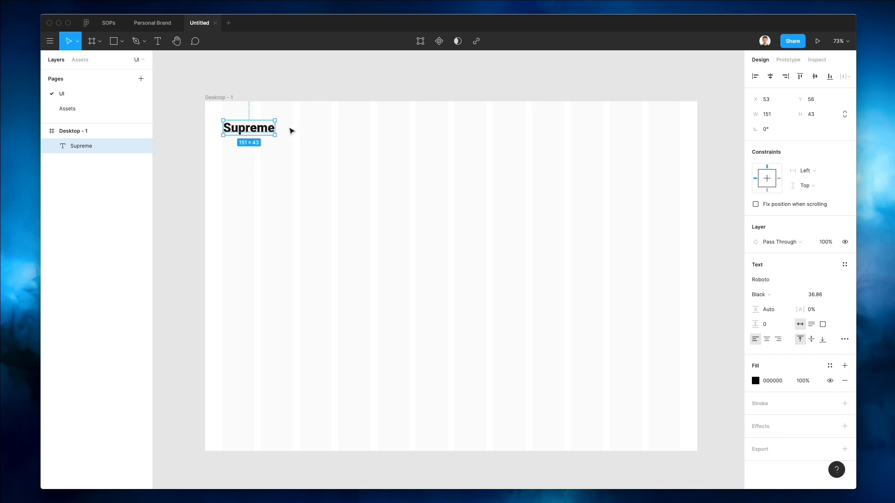
mouse_move(288, 134)
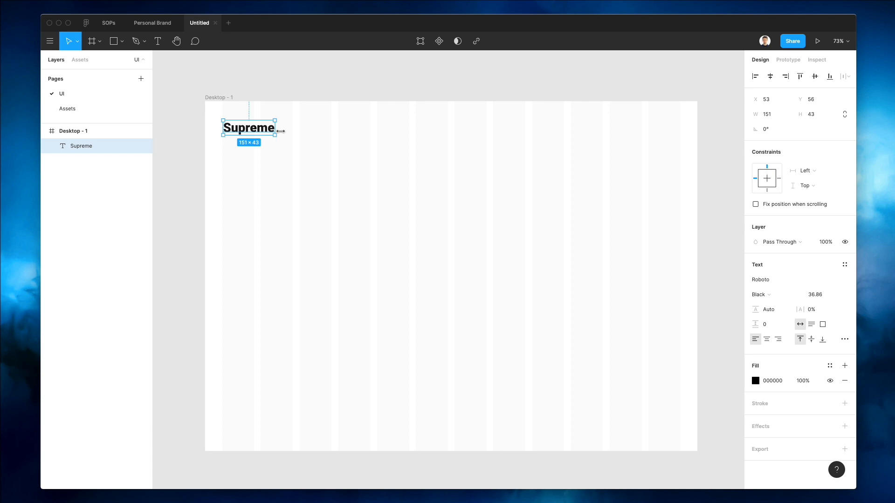
Step: Change the Supreme heading's font family to Montserrat with Bold weight
click(776, 279)
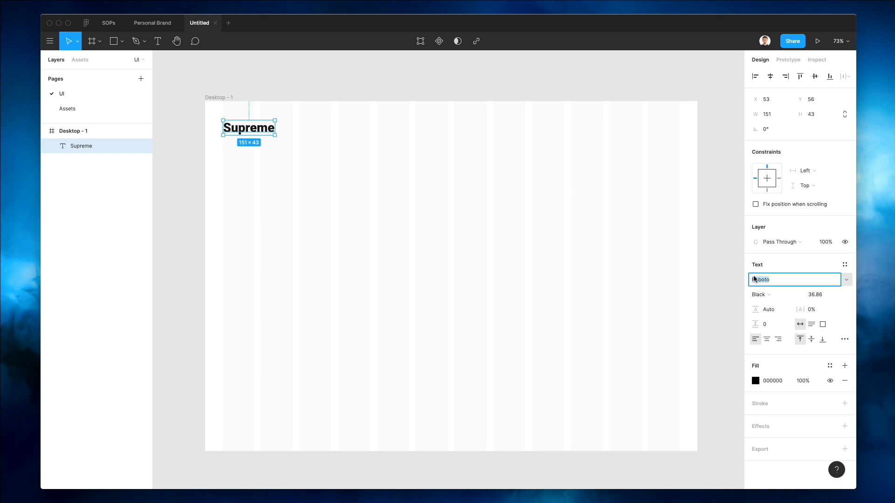
text(Open Sans)
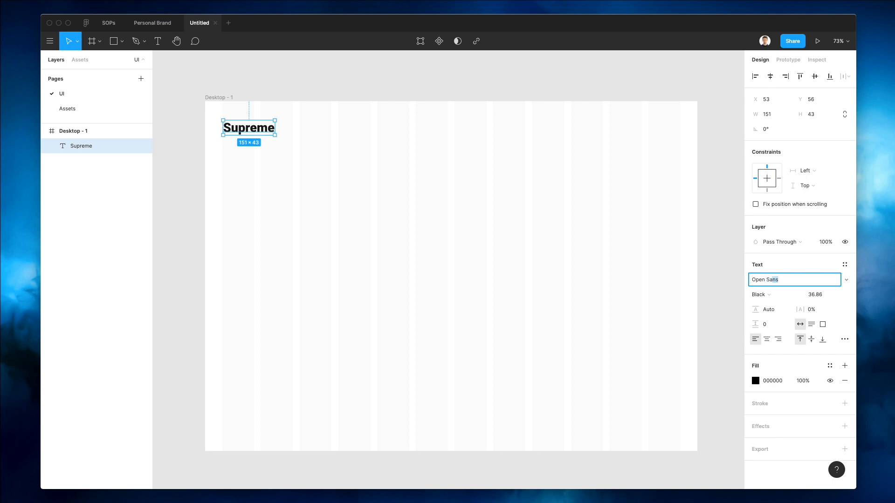
text(Montserrat)
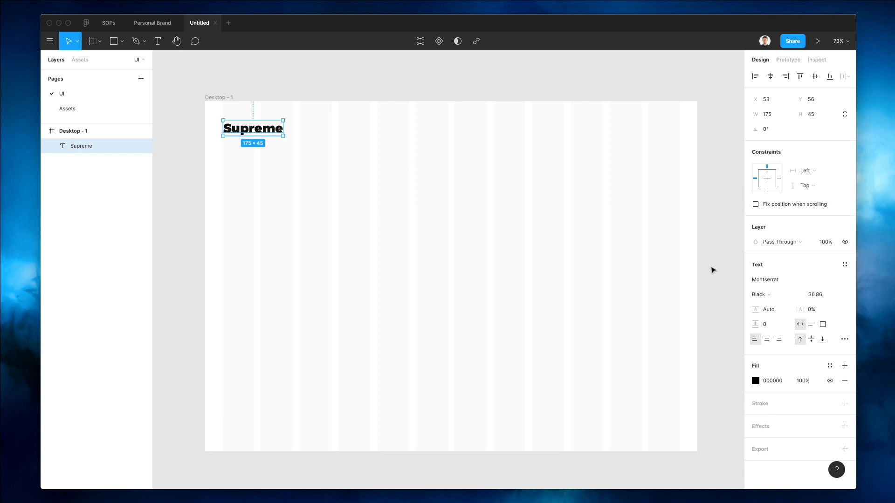
click(761, 295)
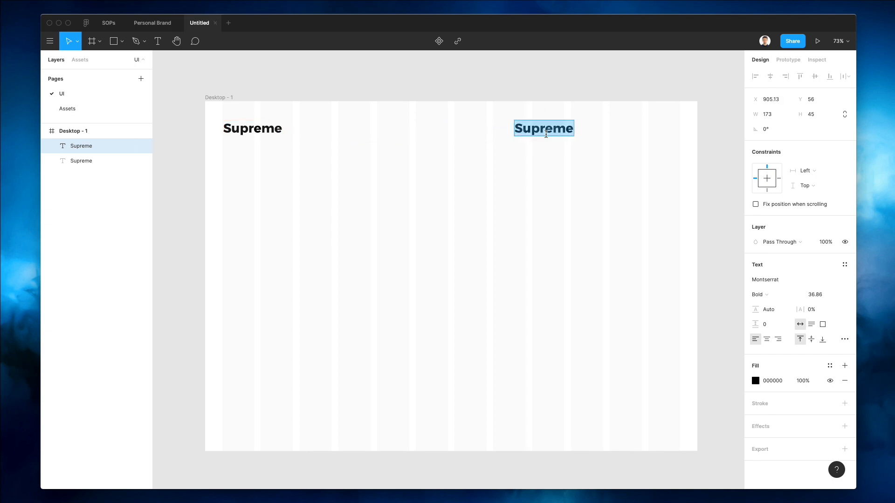
Step: Make an About navigation label and duplicate it along the header's right side
text(About)
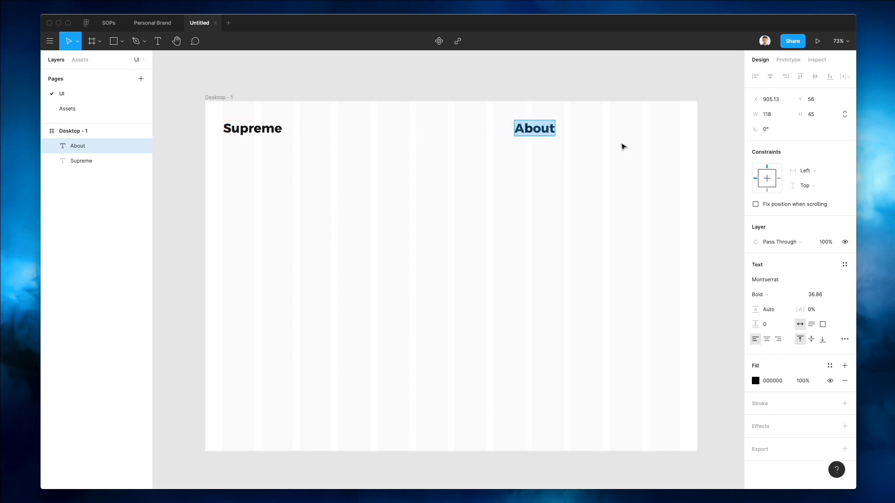
text(6.86)
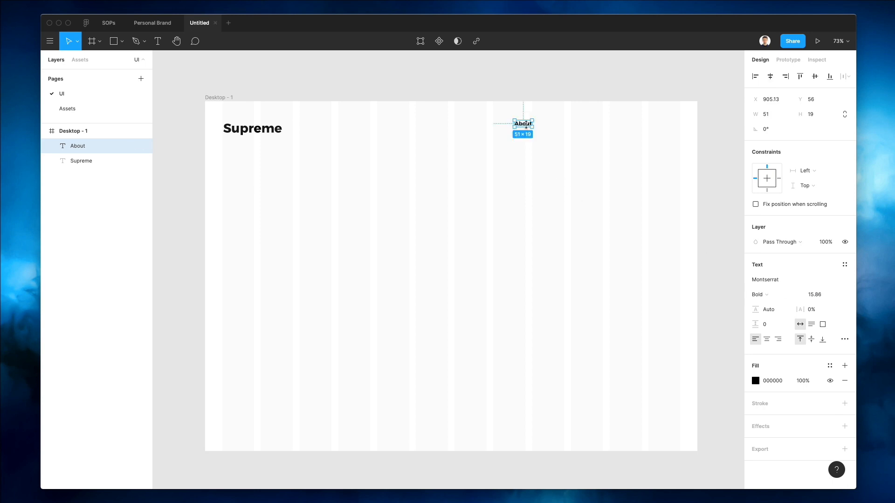
drag(522, 123, 308, 133)
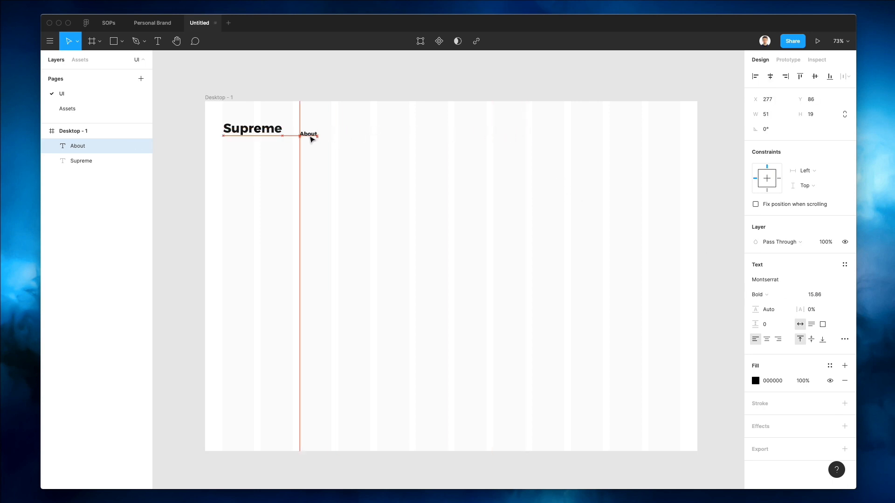
drag(308, 134, 290, 129)
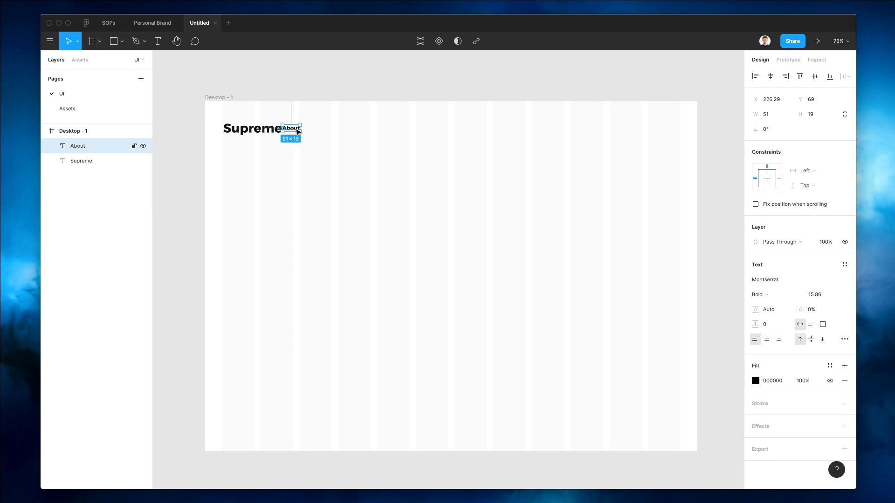
drag(291, 128, 519, 128)
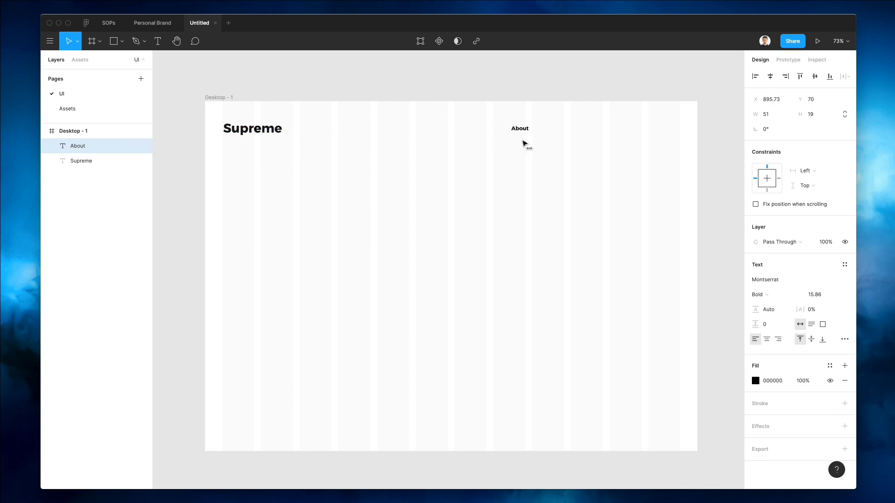
drag(520, 128, 545, 128)
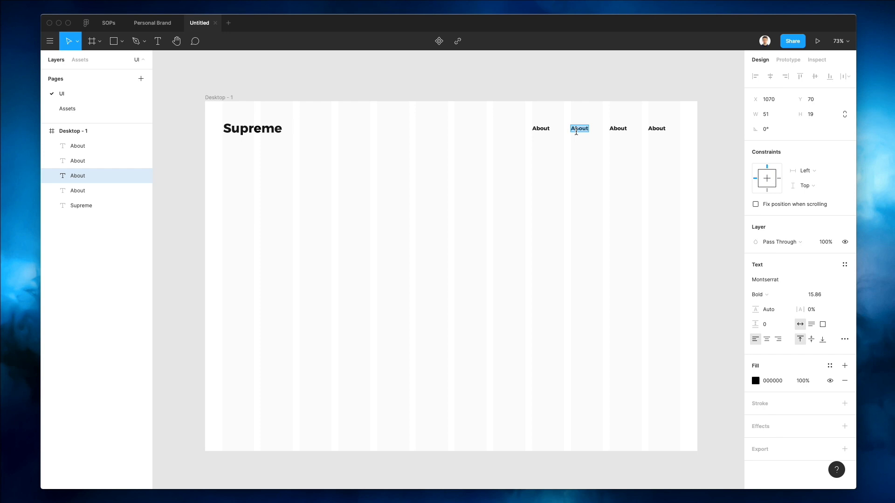
Step: Rename the copies Services, Pricing, Contact and distribute the four labels' horizontal spacing evenly
text(Services)
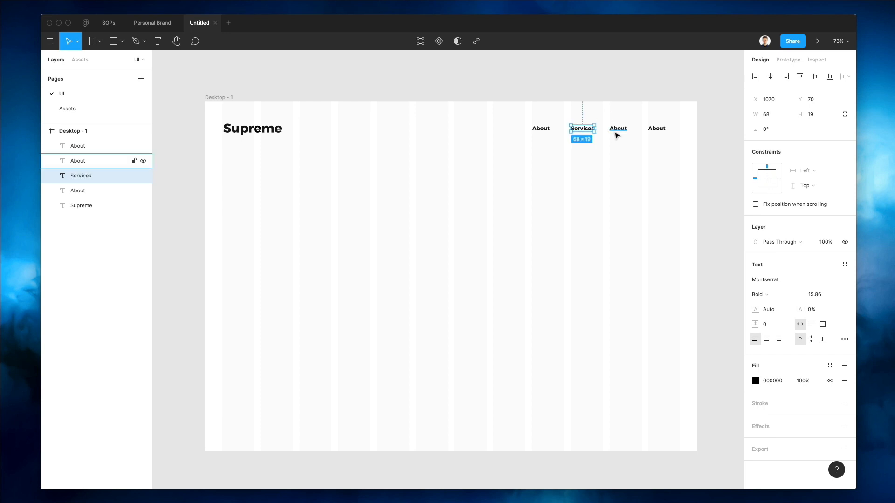
click(617, 129)
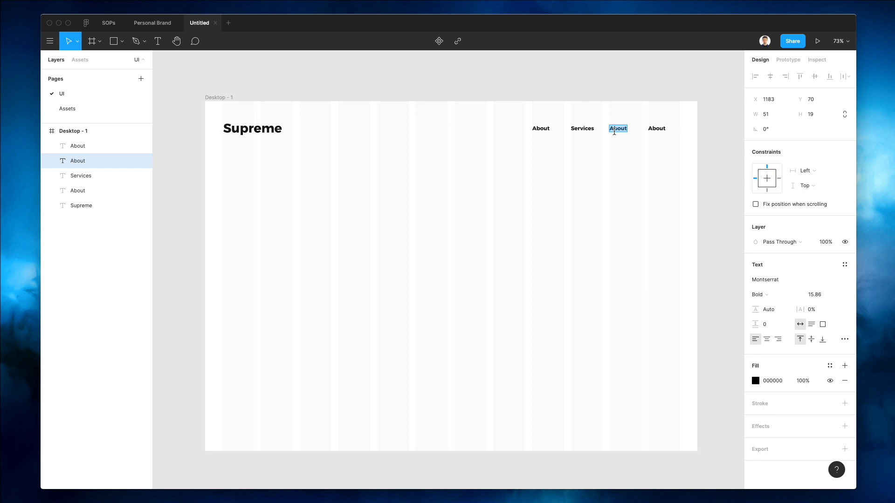
text(Pricin)
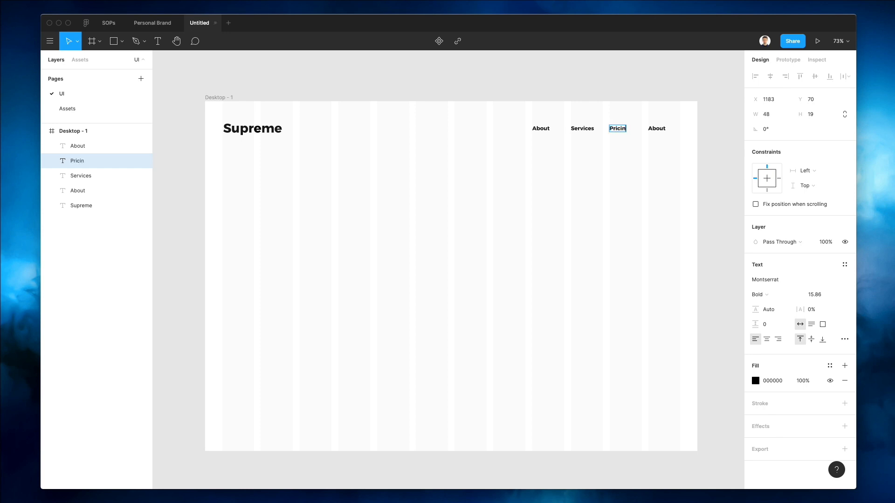
click(656, 128)
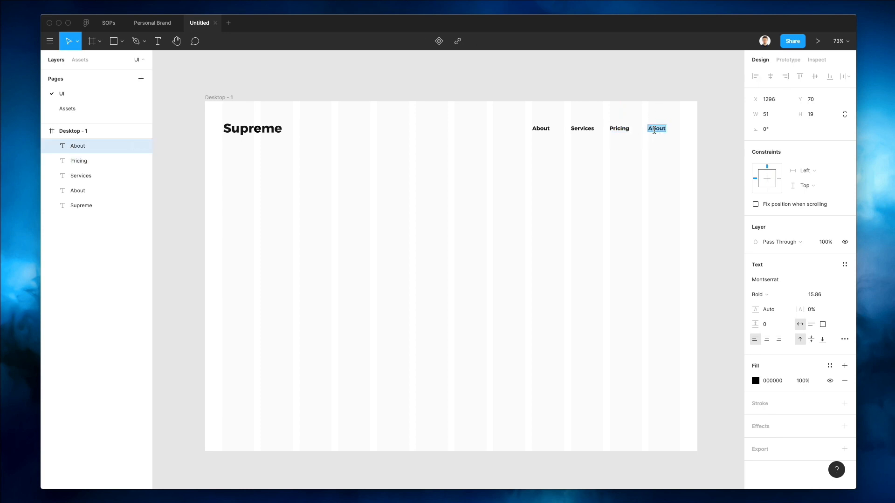
text(Contact)
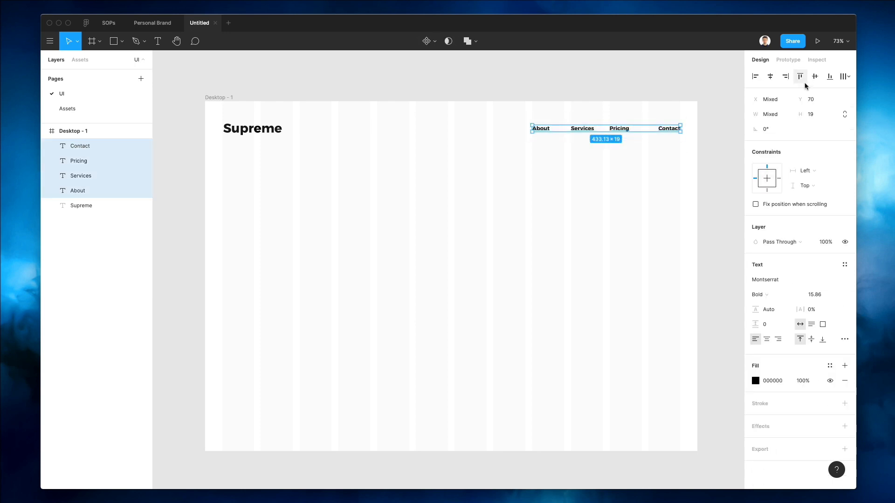
click(846, 75)
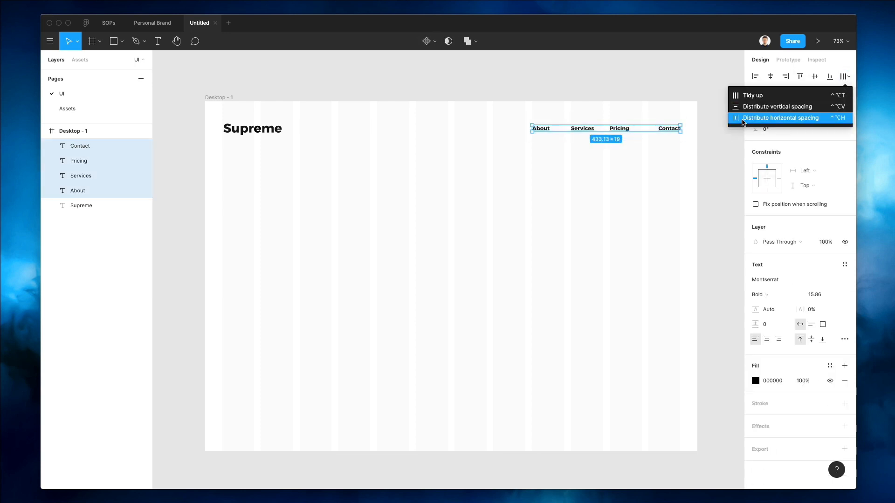
click(780, 117)
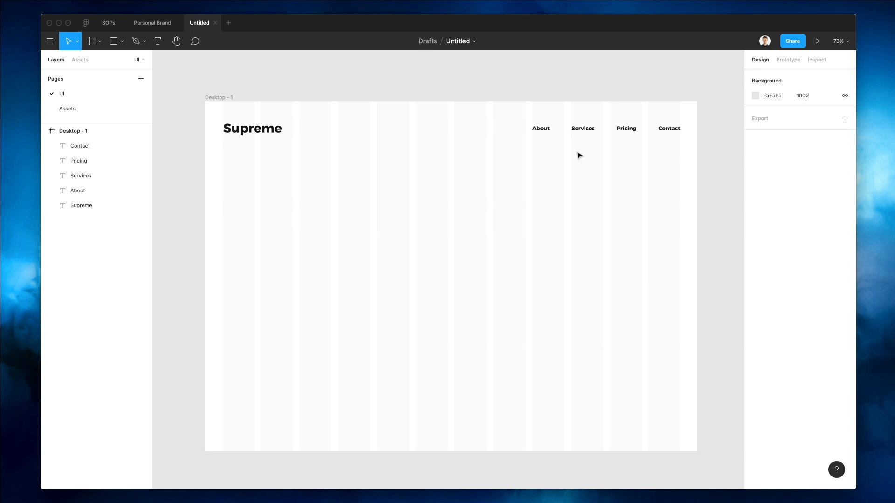
mouse_move(413, 177)
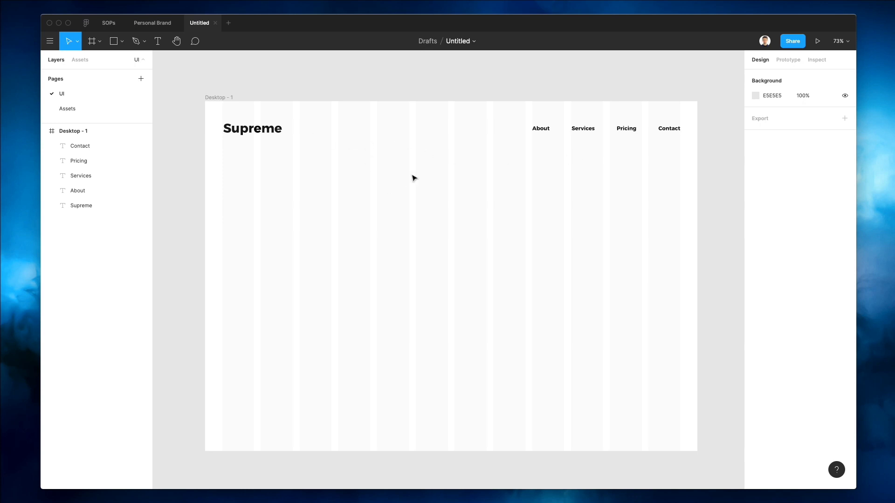
Step: Rewrite the copied Supreme text as the headline This is the Fitness Revolution
click(253, 127)
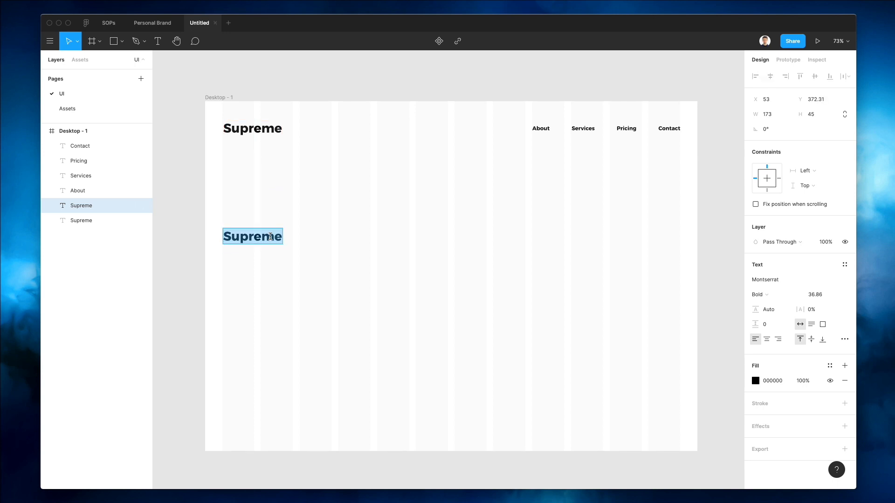
text(This is the)
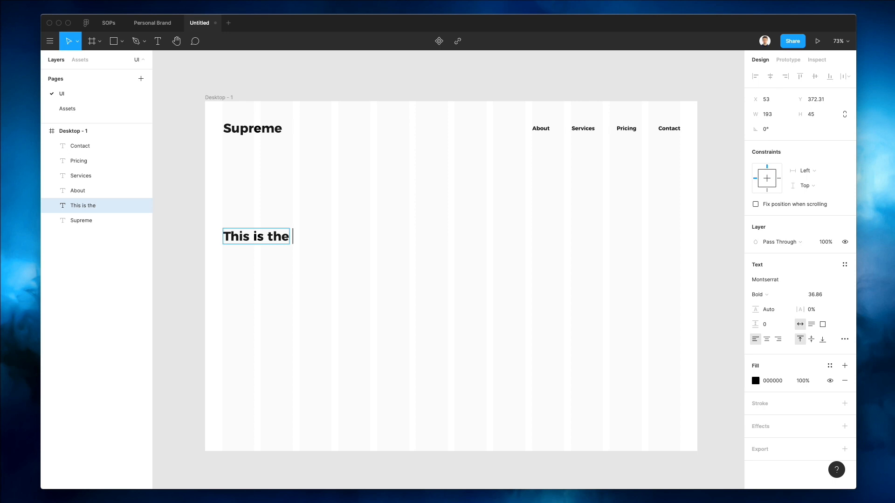
text(Fitness)
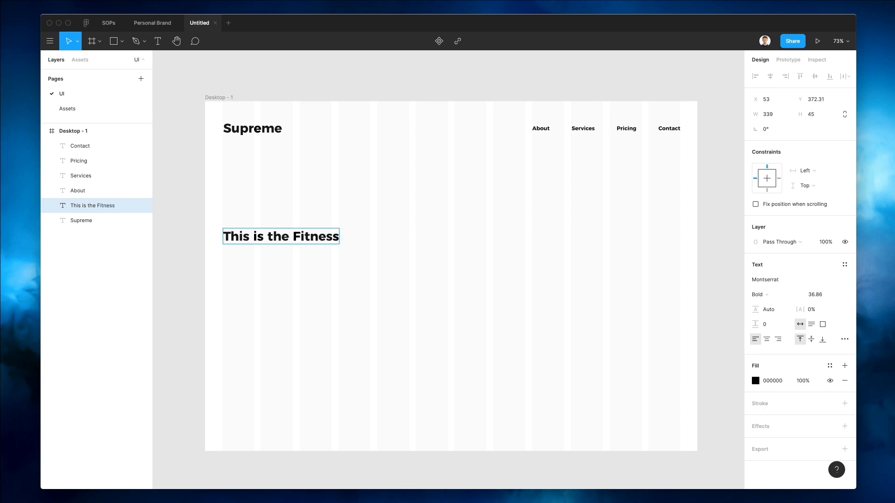
text(Revolutio)
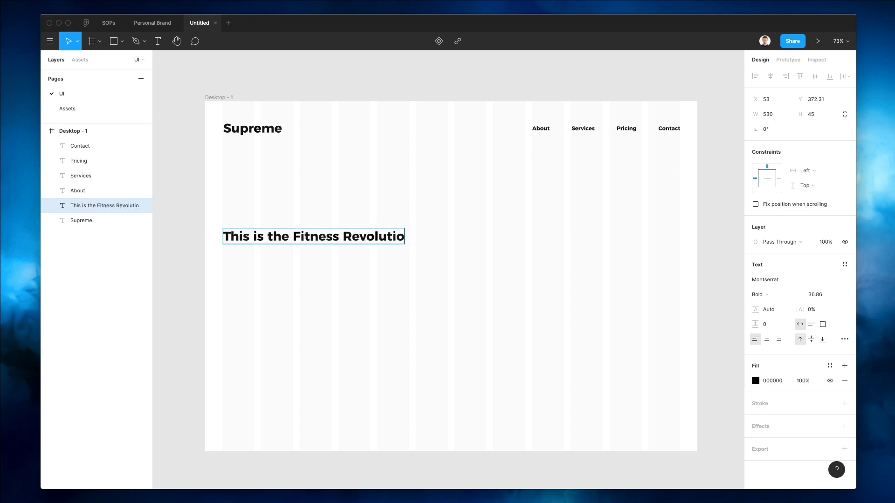
Step: Enlarge the headline to 66.86 and narrow its box so it wraps onto two lines
drag(404, 236, 414, 235)
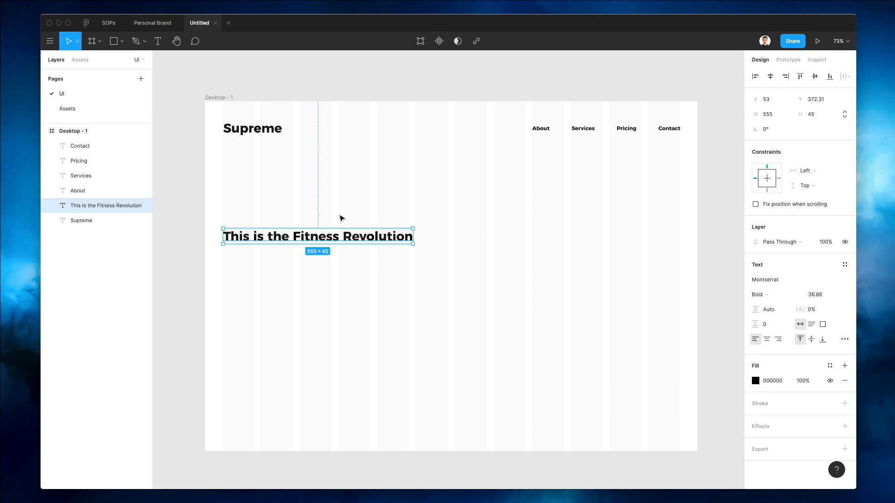
click(816, 294)
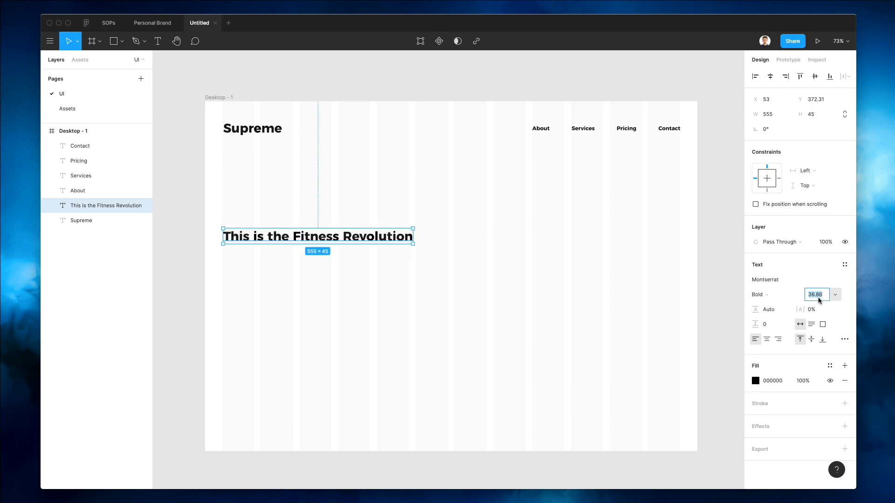
text(66.86)
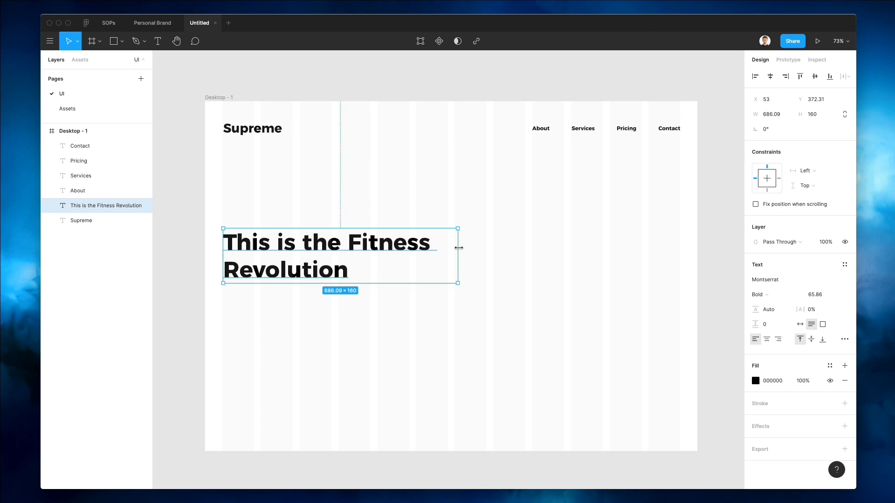
drag(460, 247, 448, 248)
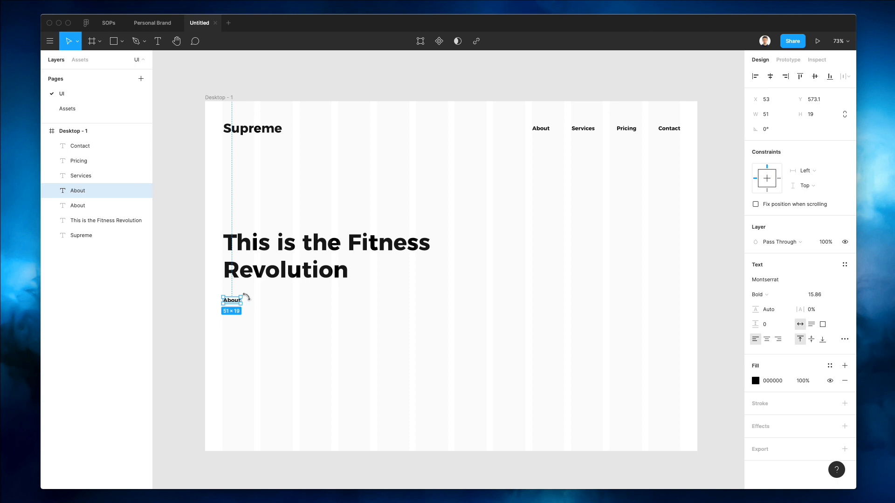
Step: Paste a Lorem Ipsum paragraph under the headline and narrow it to two lines
text(There are many variations of passages of Lorem Ipsum available, but the majority have suffered alteration in some form, by injected humour, or randomised words which)
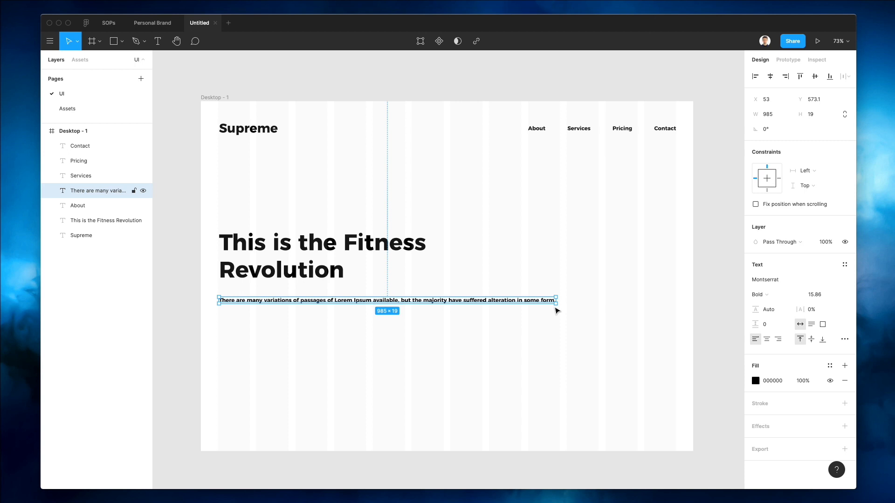
drag(554, 300, 430, 305)
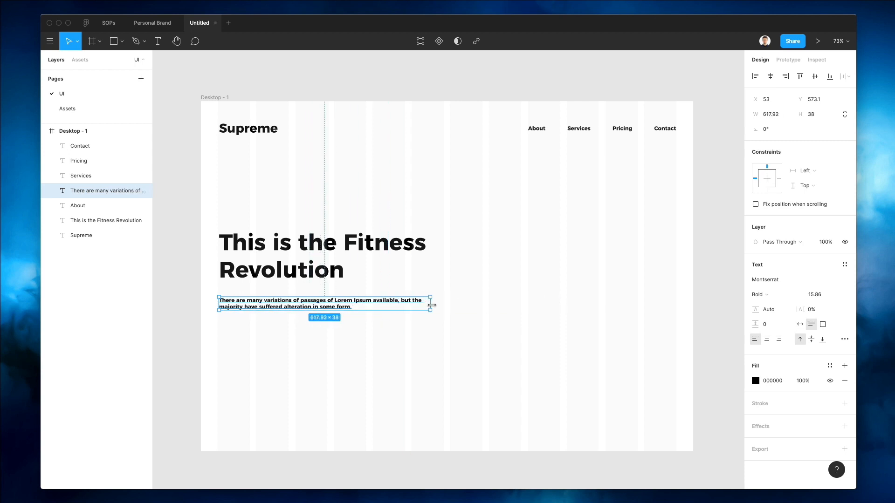
drag(430, 306, 429, 305)
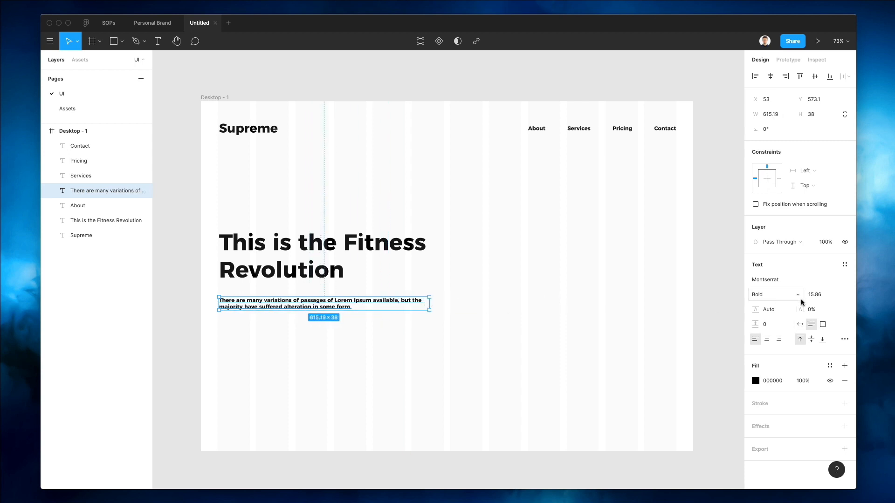
Step: Change the paragraph's weight, tint it grey #5C5C5C and place a black copy below it
click(767, 309)
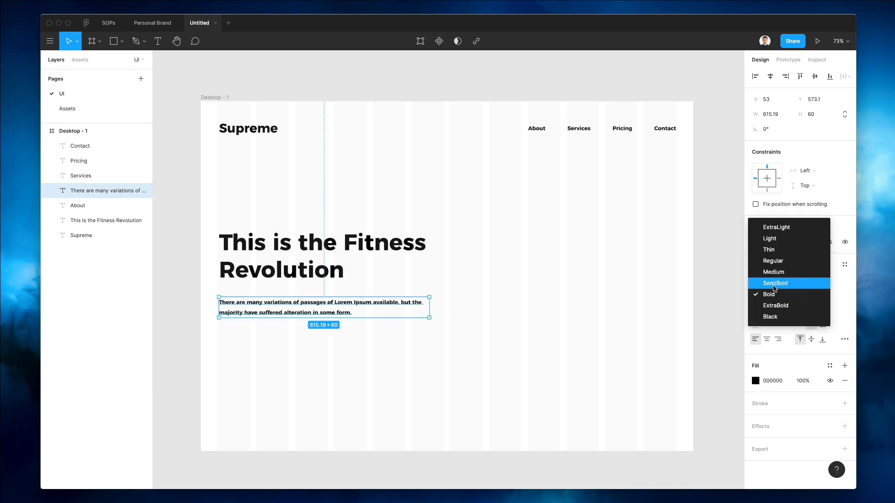
click(774, 284)
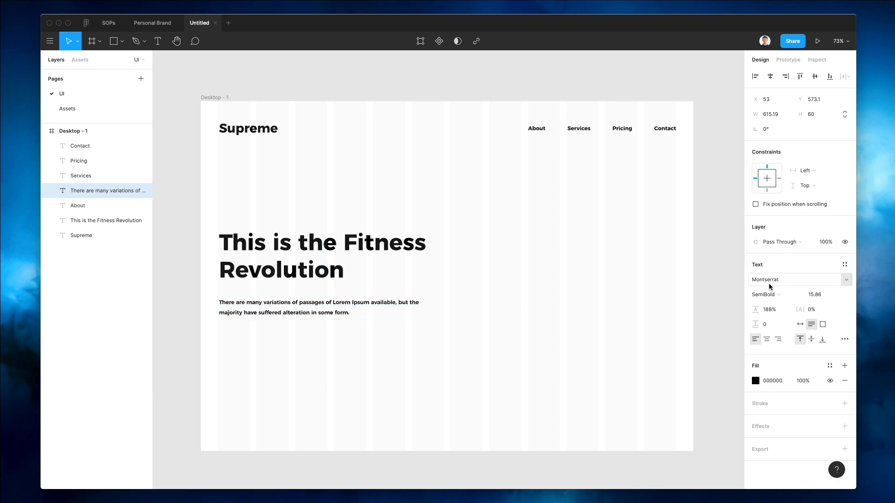
click(475, 309)
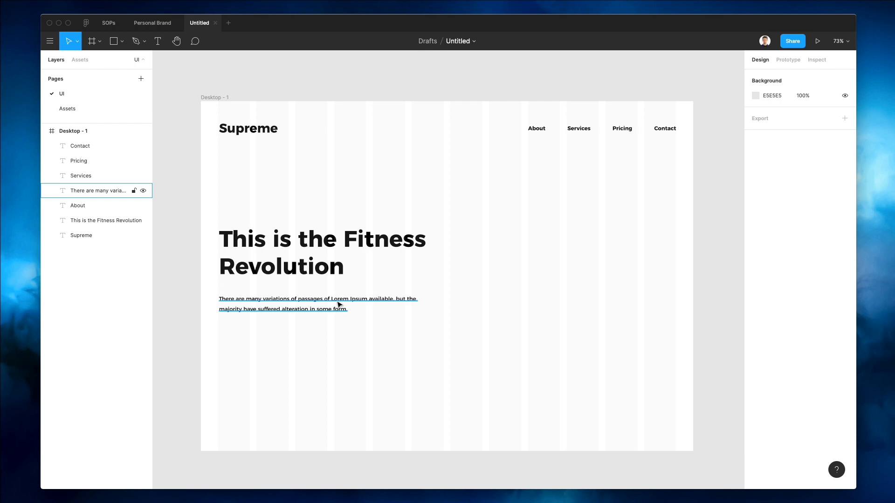
click(317, 302)
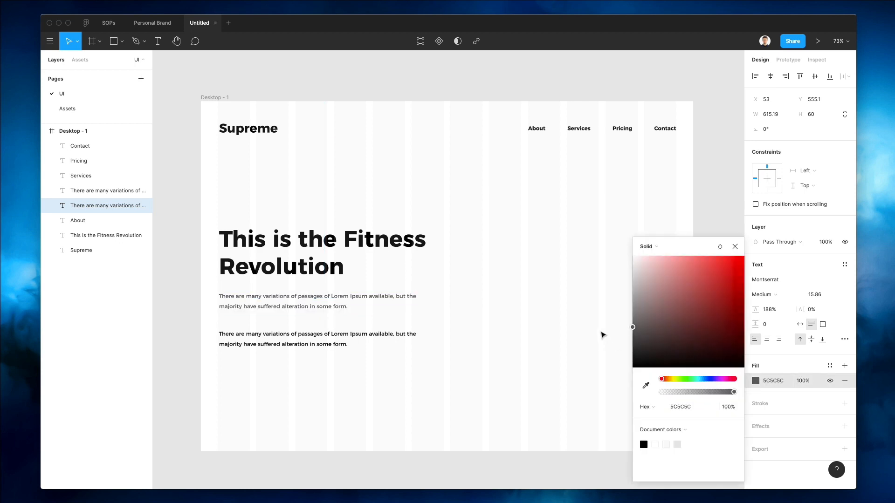
drag(632, 327, 632, 324)
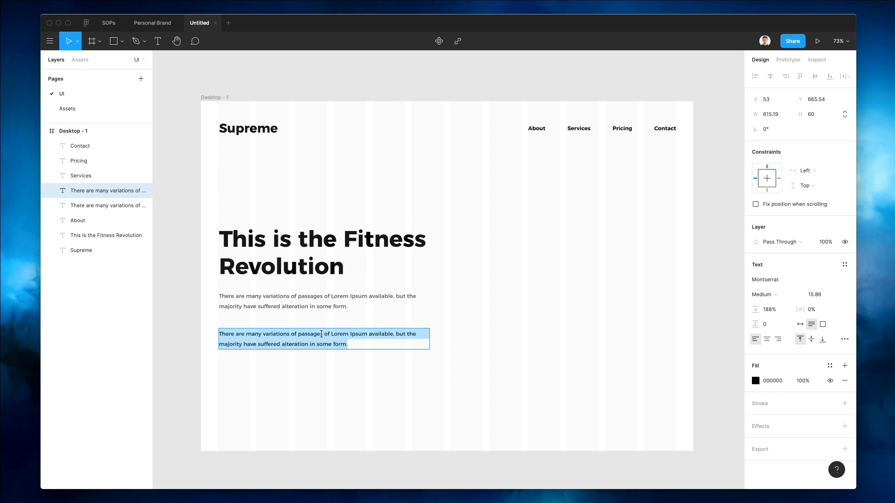
Step: Type GET STARTED and turn it into a black rectangle button with heavier white text
text(G)
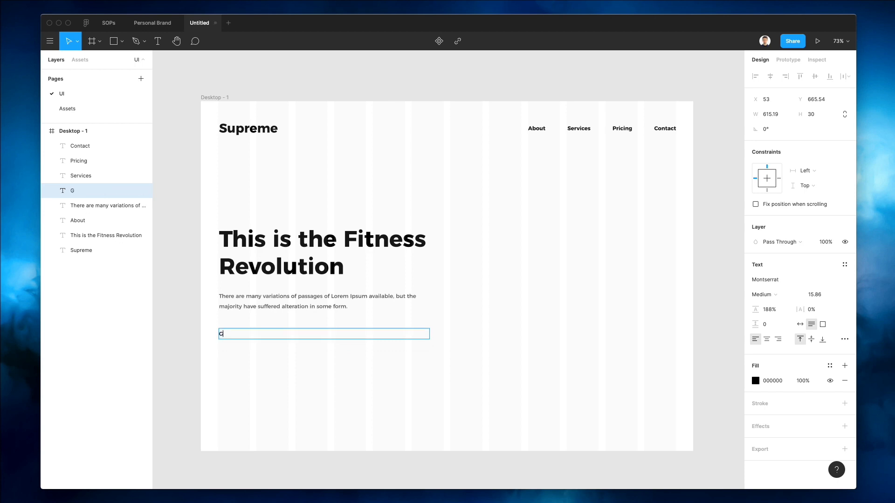
text(et)
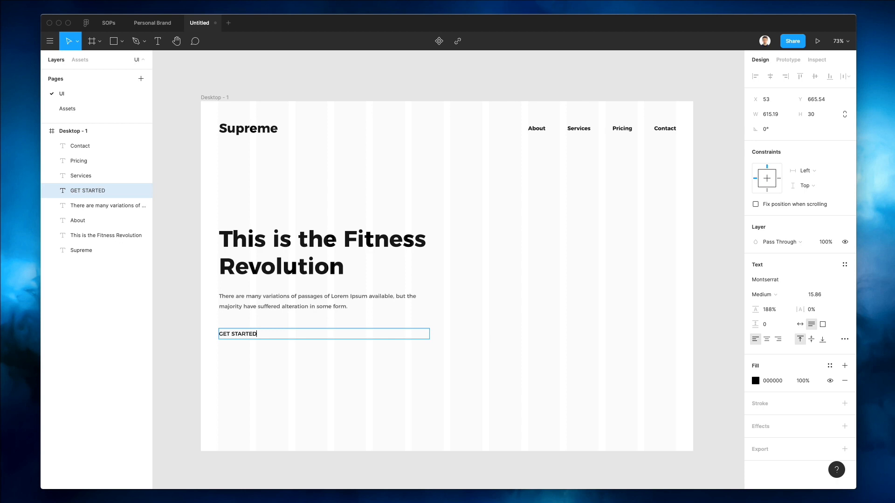
key(Escape)
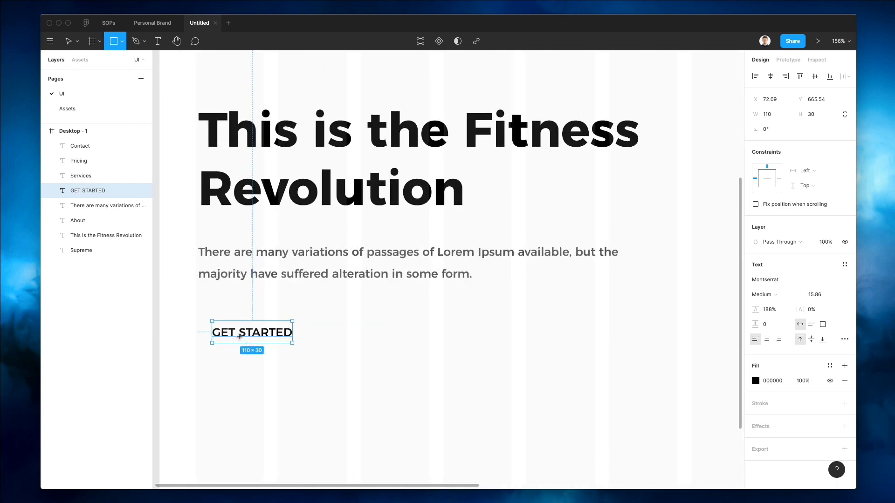
drag(195, 309, 333, 362)
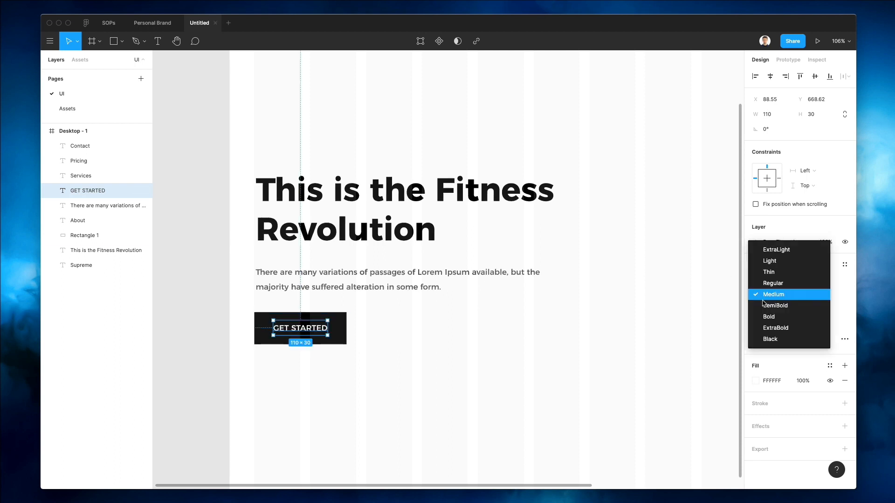
click(776, 306)
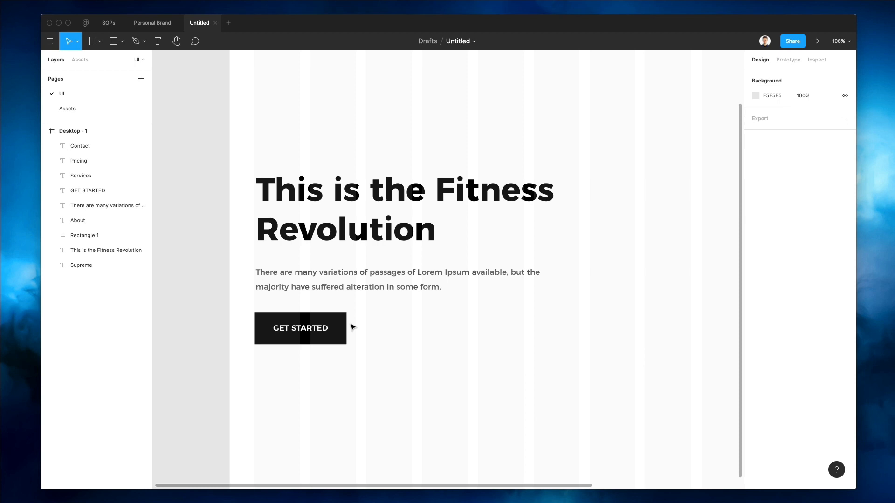
Step: Duplicate the button as an outlined CONTACT US button with a black 1px inside stroke
drag(299, 328, 411, 328)
text(CONTACT US)
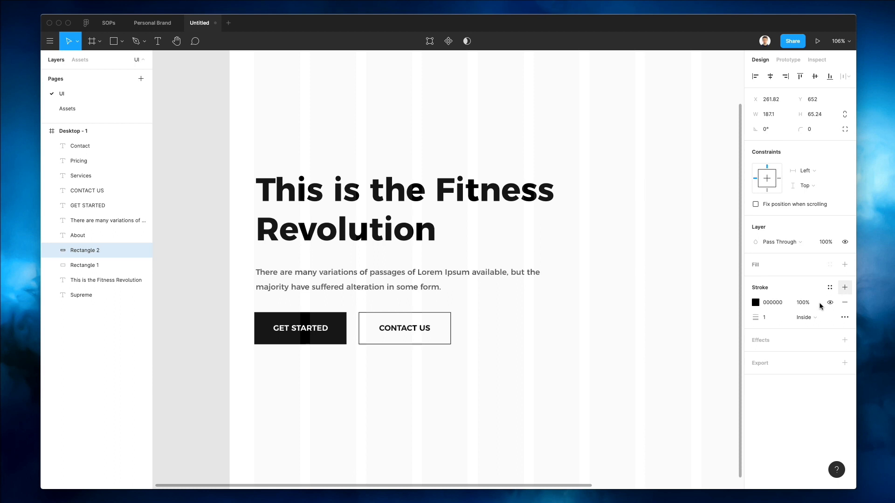
text(2)
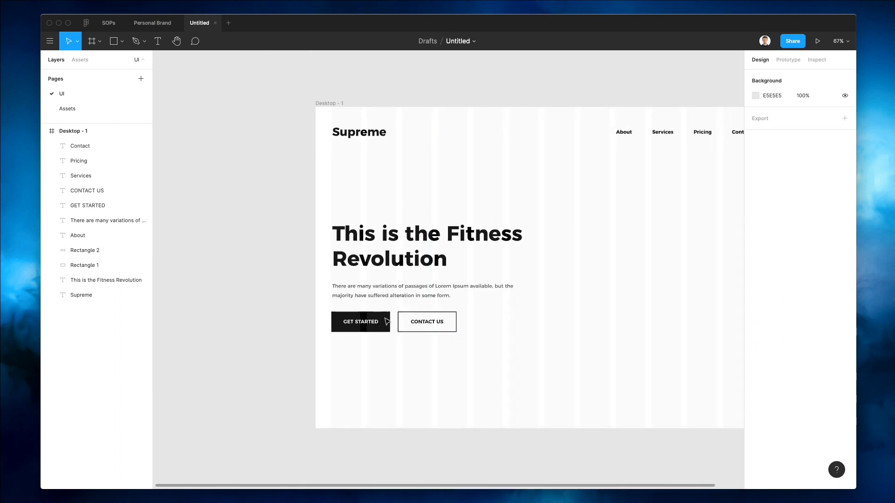
click(359, 321)
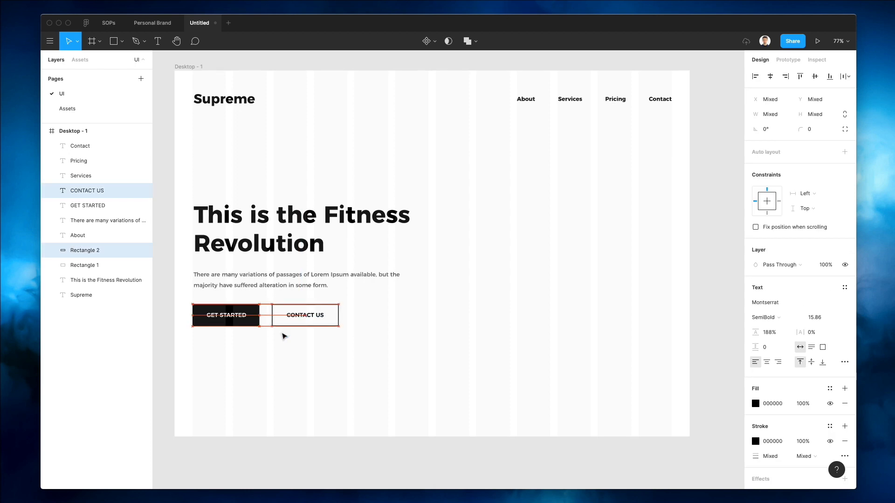
click(304, 315)
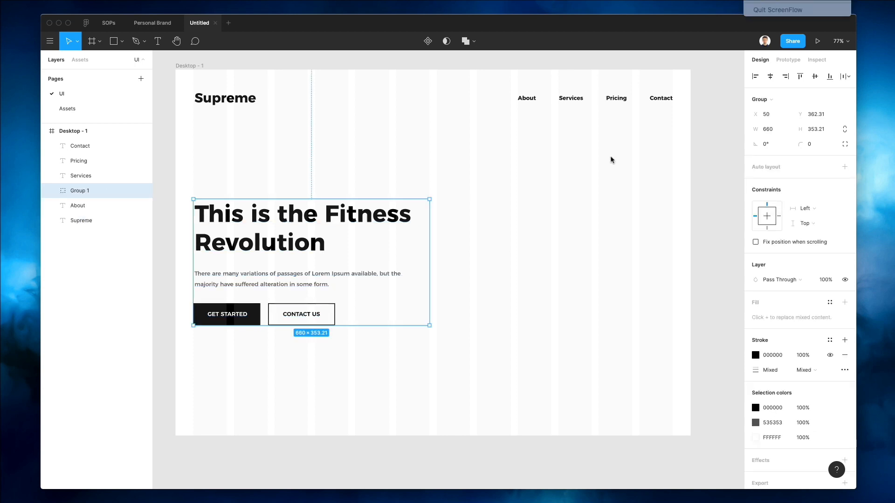
mouse_move(379, 177)
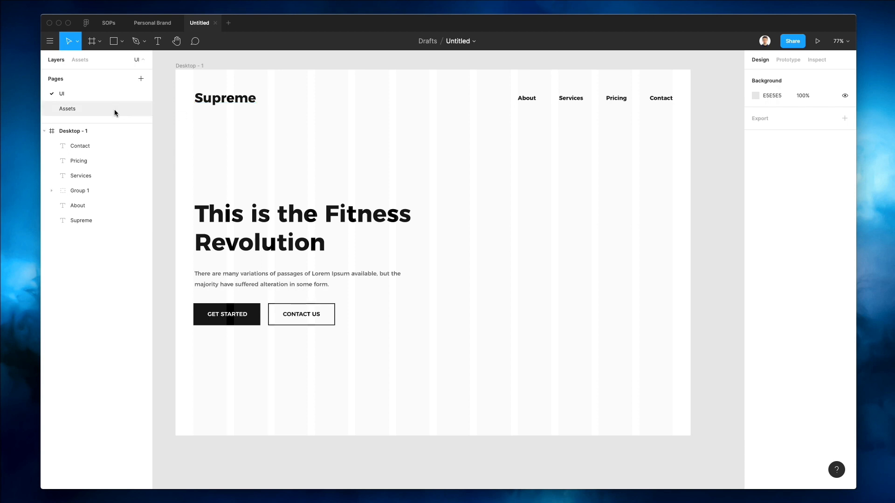
Step: Group the hero elements and import the tennis ball and basketball images onto the canvas
click(67, 108)
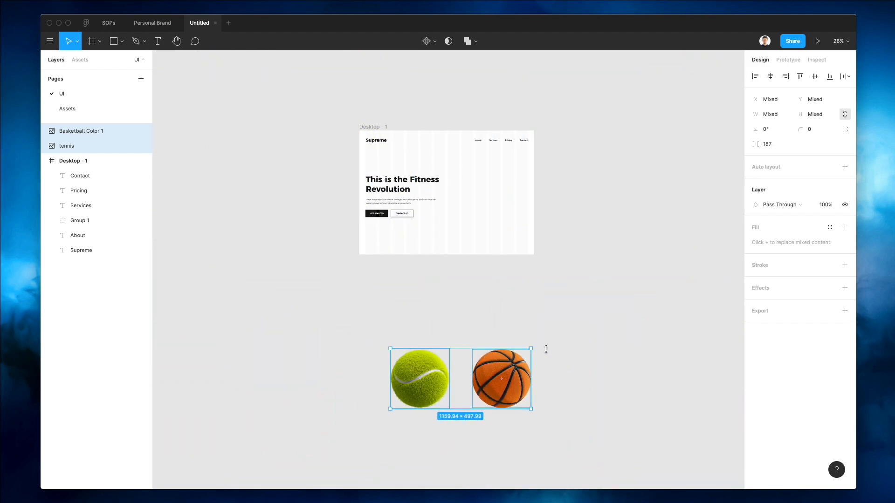
Step: Place the tennis ball on the hero's right and give it a drop shadow with blur 144
drag(420, 379, 464, 234)
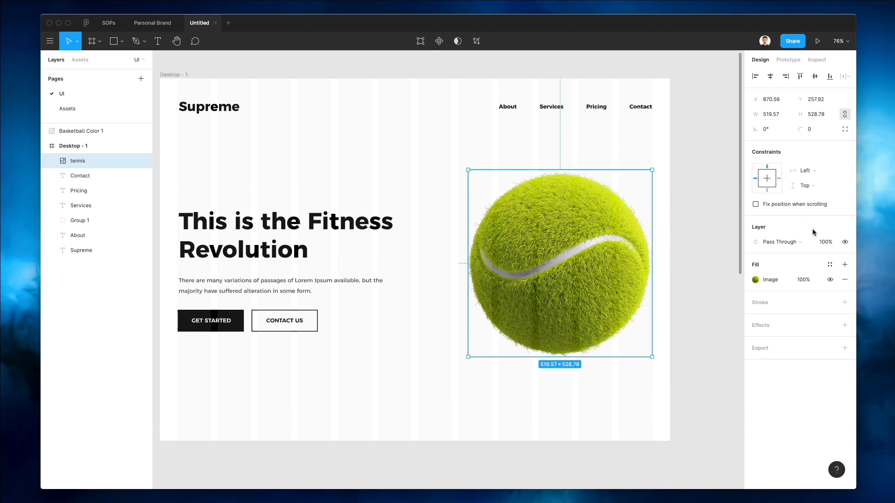
mouse_move(764, 325)
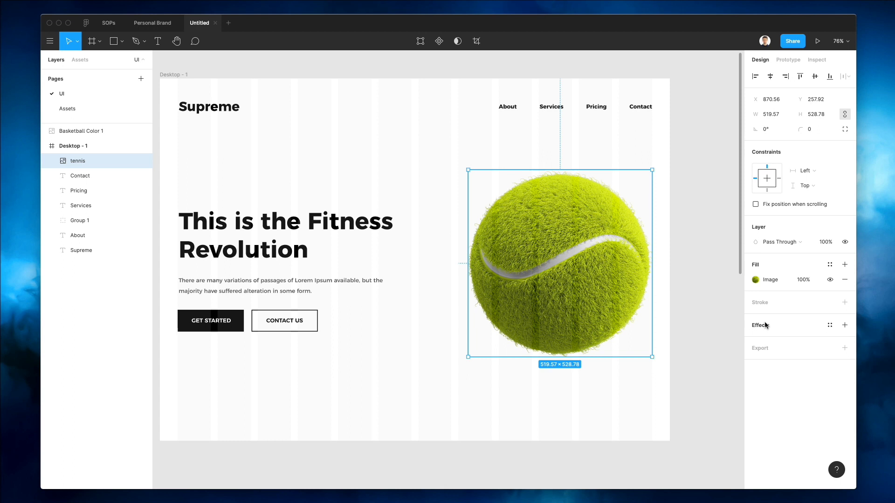
click(844, 324)
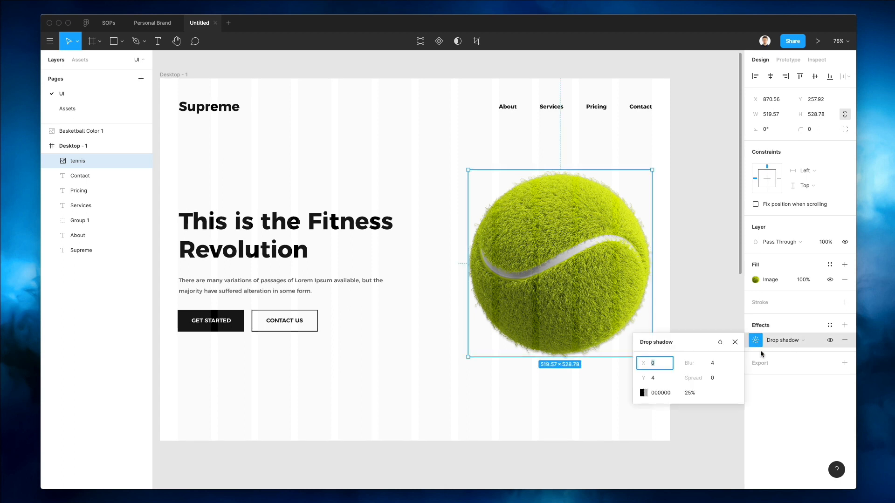
click(701, 362)
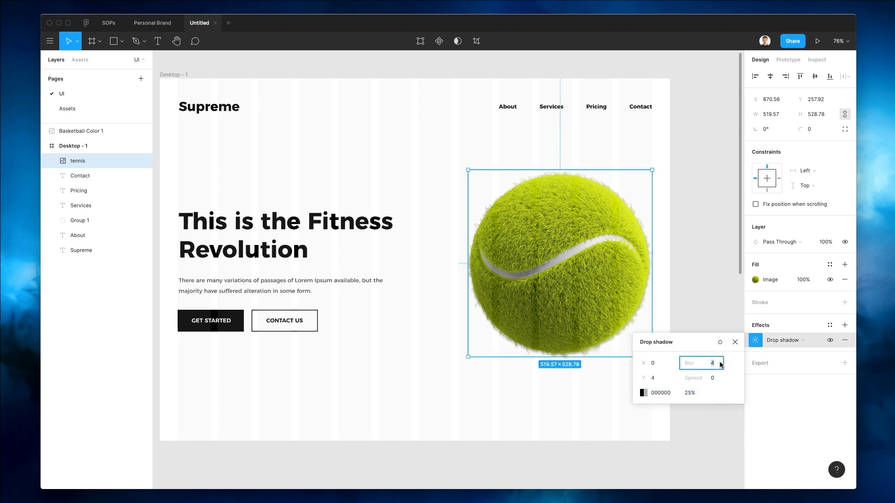
text(144)
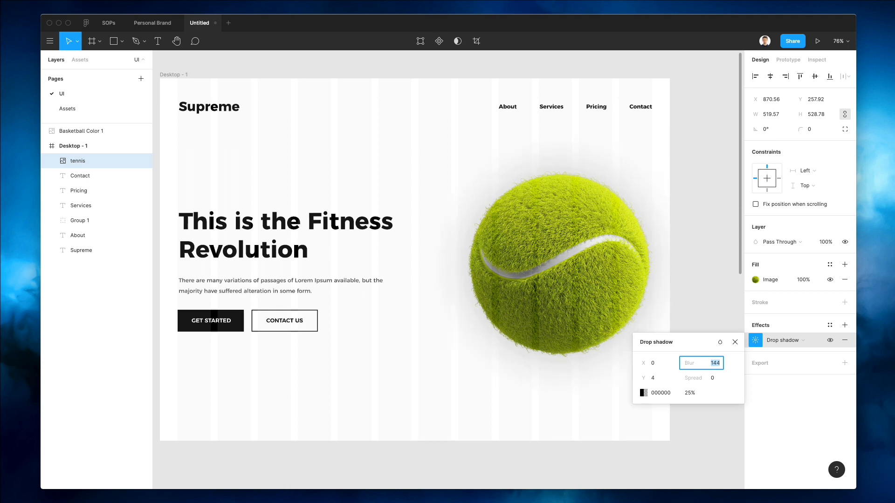
click(643, 392)
text(S)
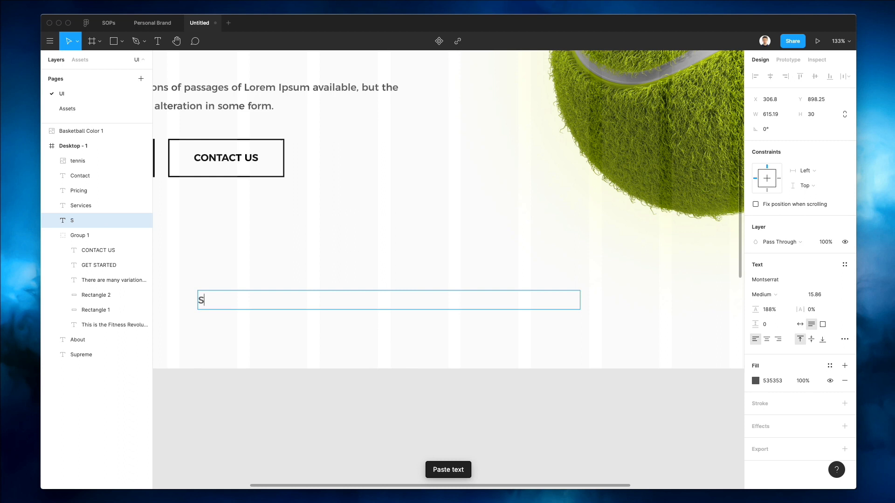
Step: Add a 'Scroll down' label near the bottom of the frame with an auto-width text box
text(croll down)
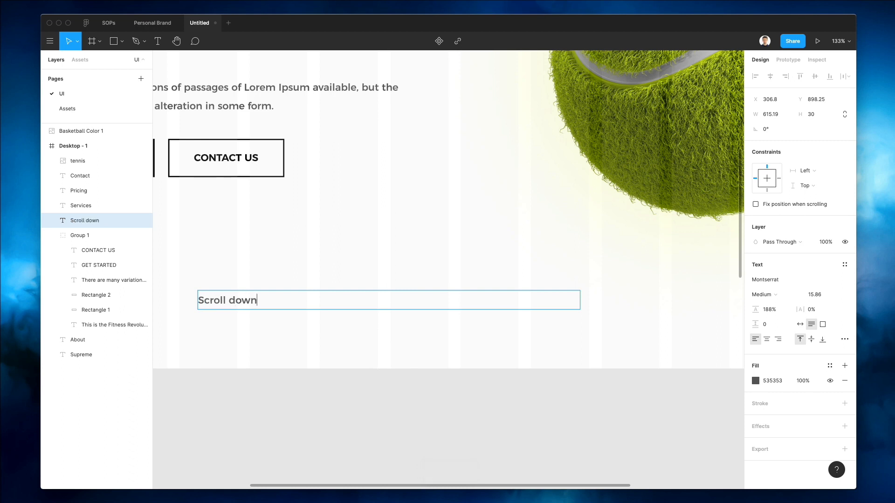
click(800, 324)
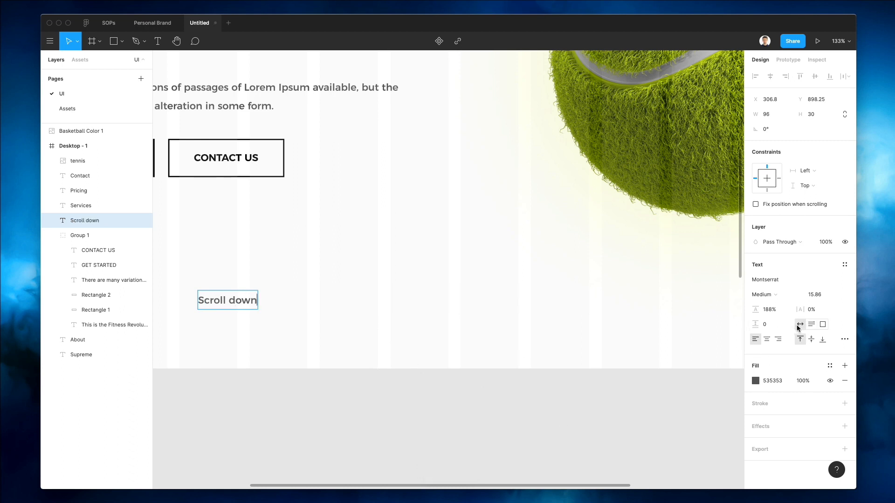
click(281, 282)
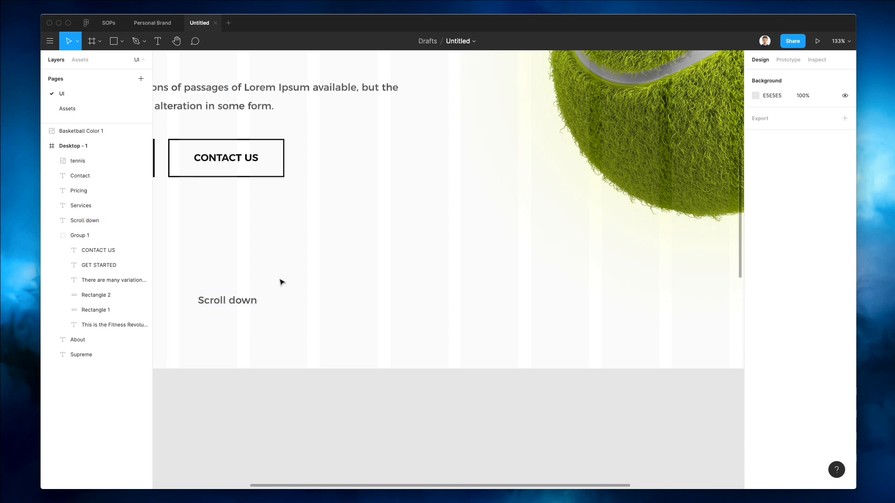
click(227, 300)
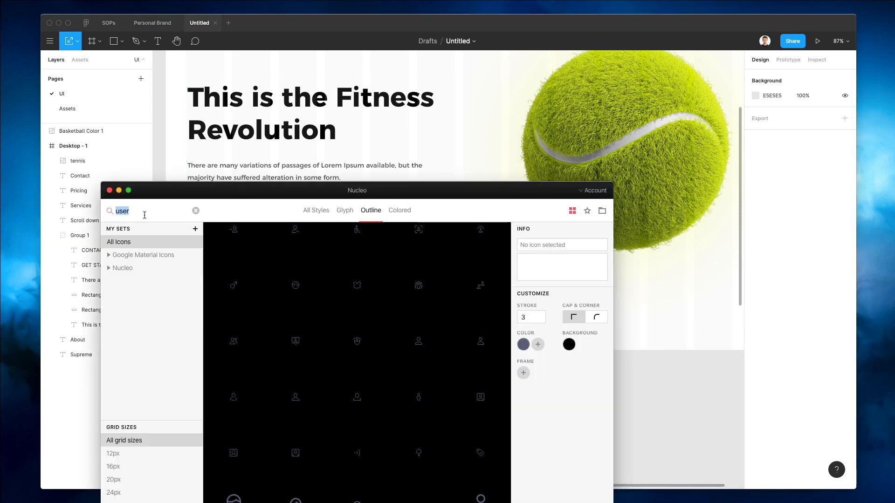
Step: Search Nucleo for 'arrow' and browse the results for a chevron-down diamond icon
text(arrow)
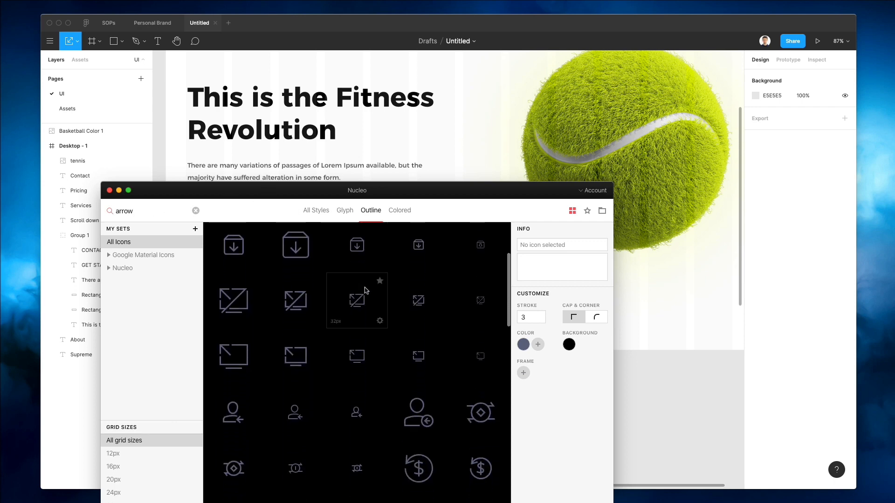
scroll(down, 3)
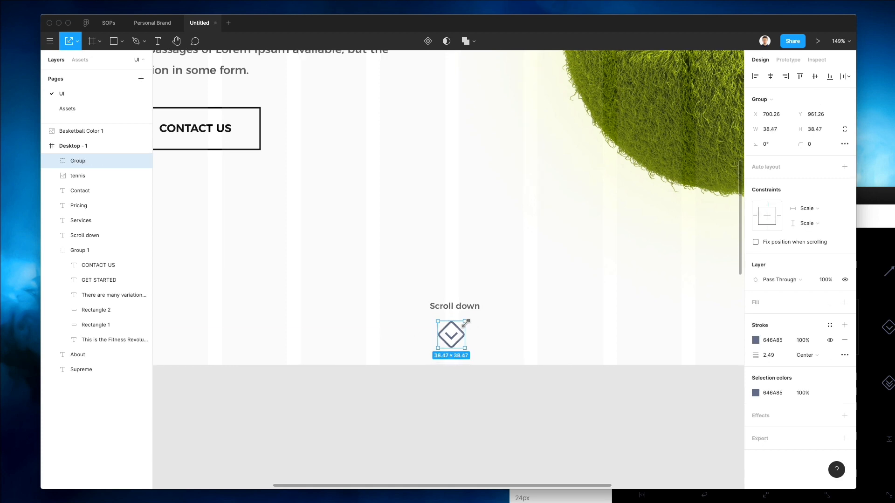
Step: Shrink the chevron icon to about 30×30 with a 1.97 stroke in light grey CBCBCB
drag(466, 323, 456, 332)
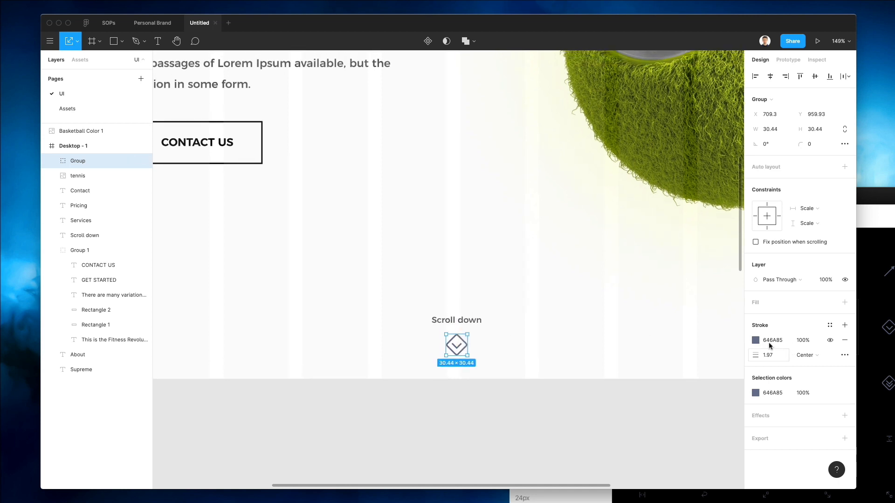
click(756, 340)
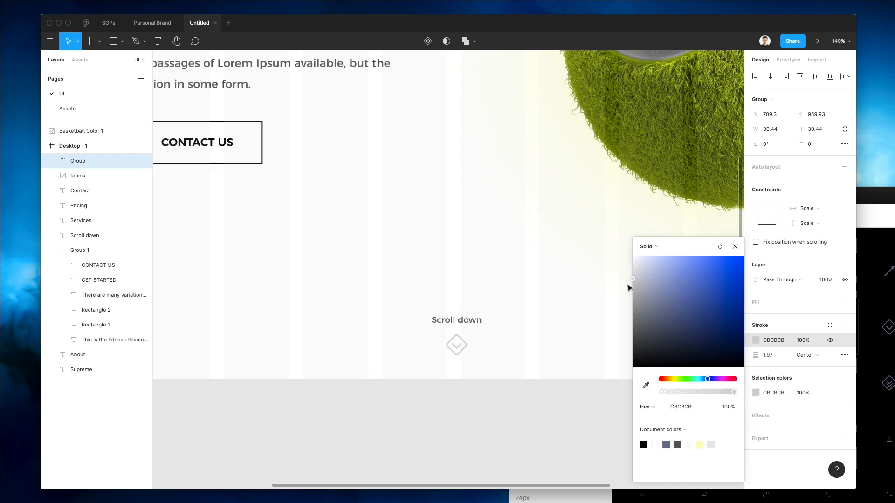
click(456, 345)
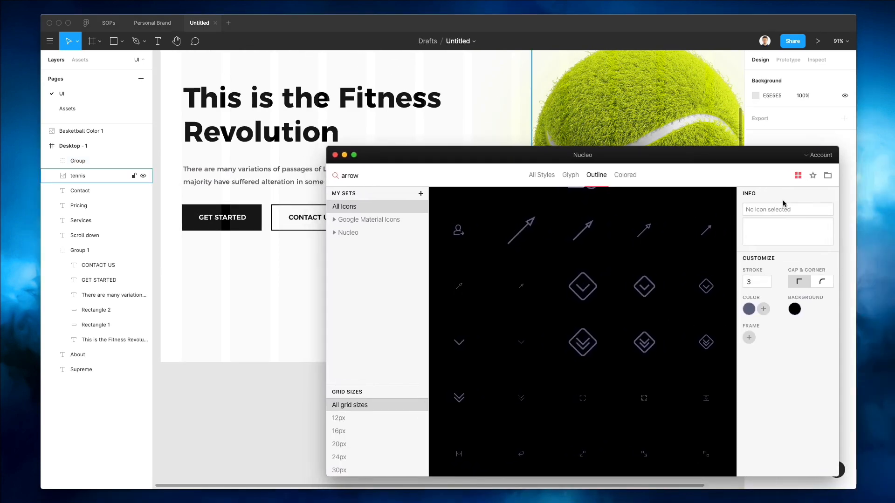
Step: Browse more arrow icons in Nucleo, then return to the full landing page view in Figma
scroll(down, 3)
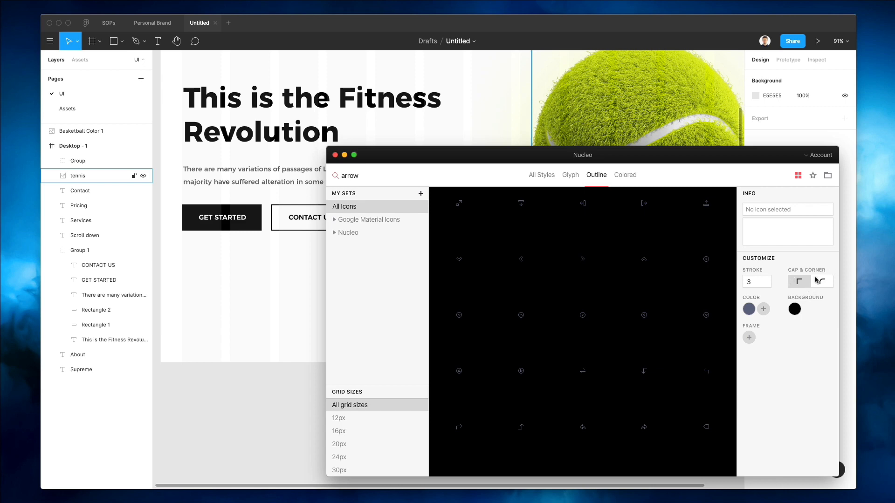
drag(581, 155, 561, 180)
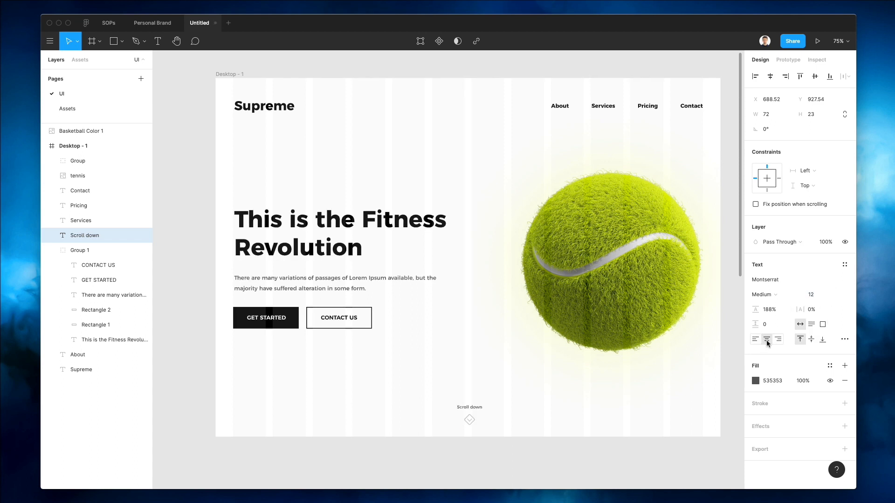
Step: Adjust the Scroll down label's text size on the olive green Desktop - 2 page
click(816, 293)
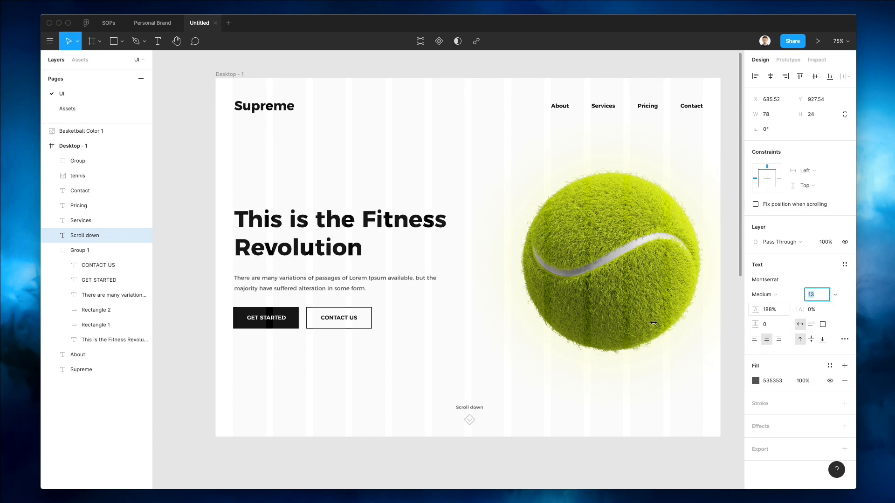
click(481, 352)
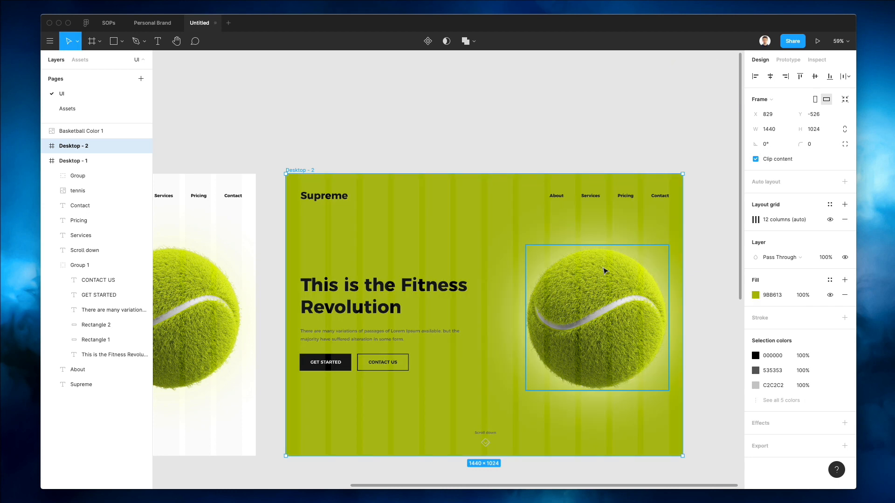
Step: Make the Desktop - 2 fill a diagonal linear lime gradient and add a pale yellow F8FFBE drop shadow to the tennis ball
click(756, 295)
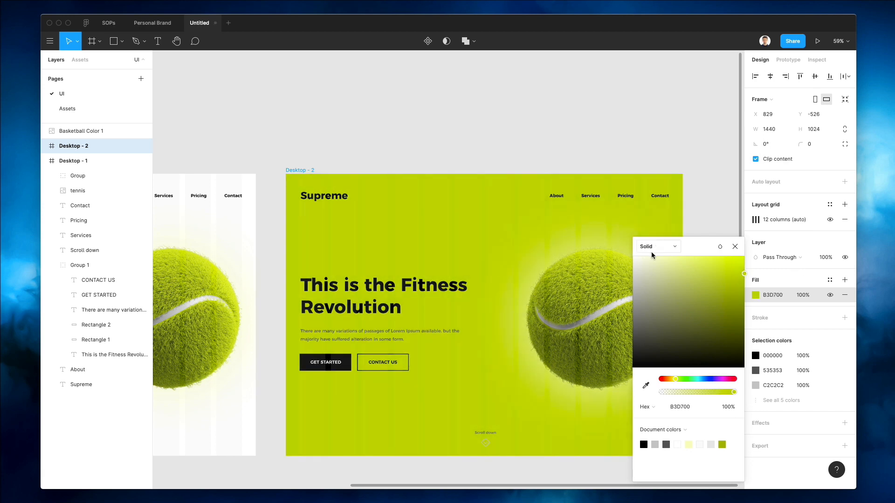
click(655, 246)
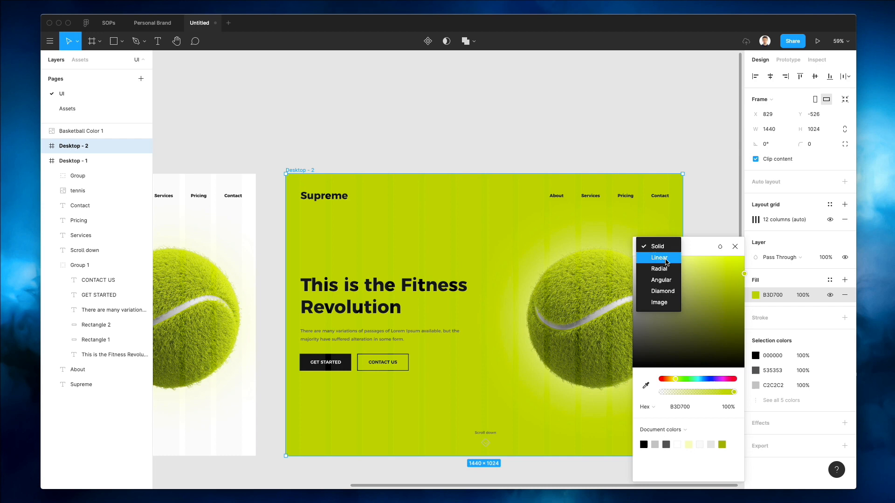
click(659, 257)
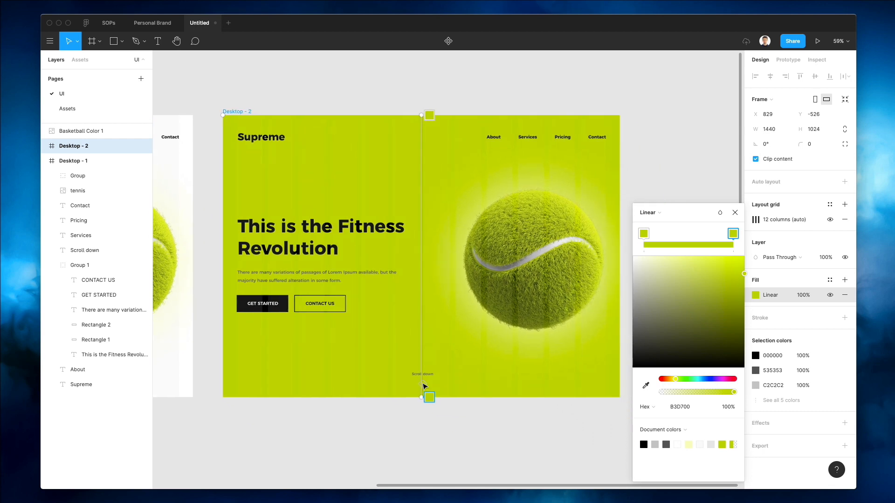
drag(429, 397, 623, 397)
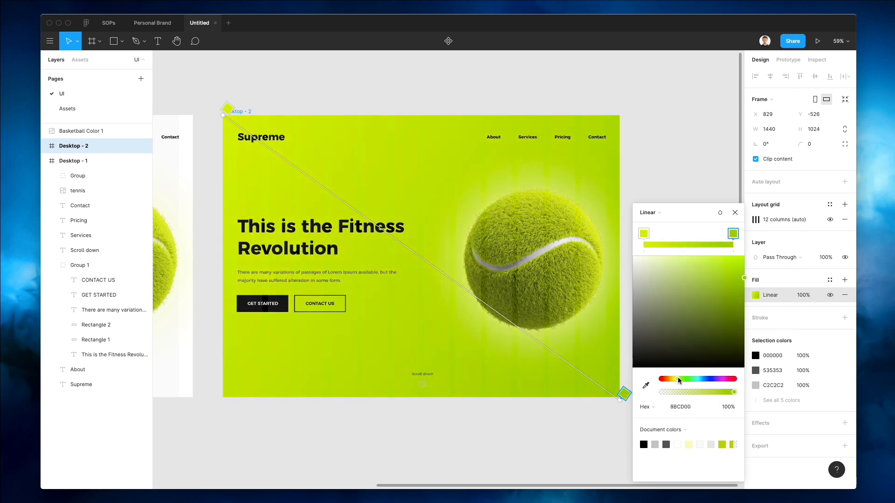
click(676, 380)
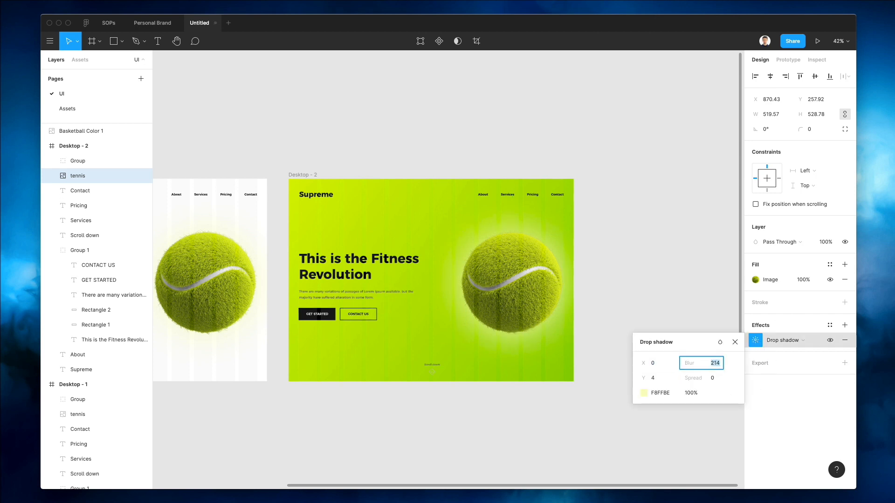
Step: Set the tennis ball's shadow to blur 250 in black 000000 at 50% opacity
text(250)
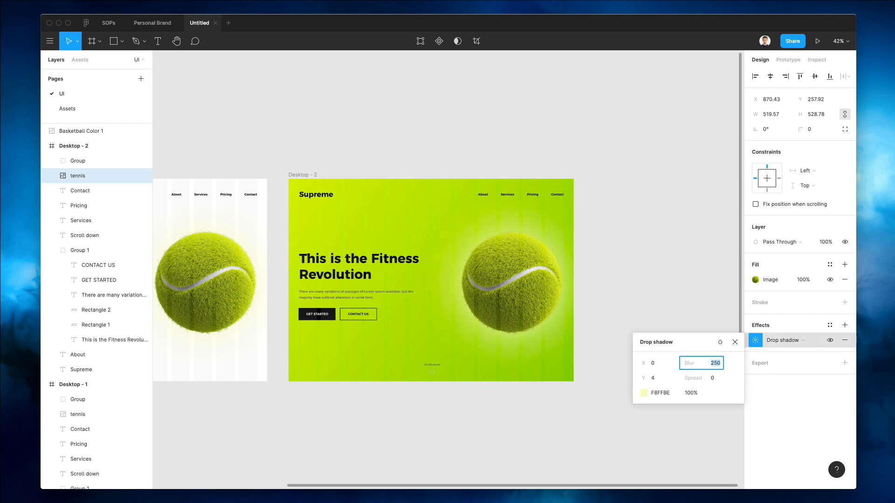
click(375, 220)
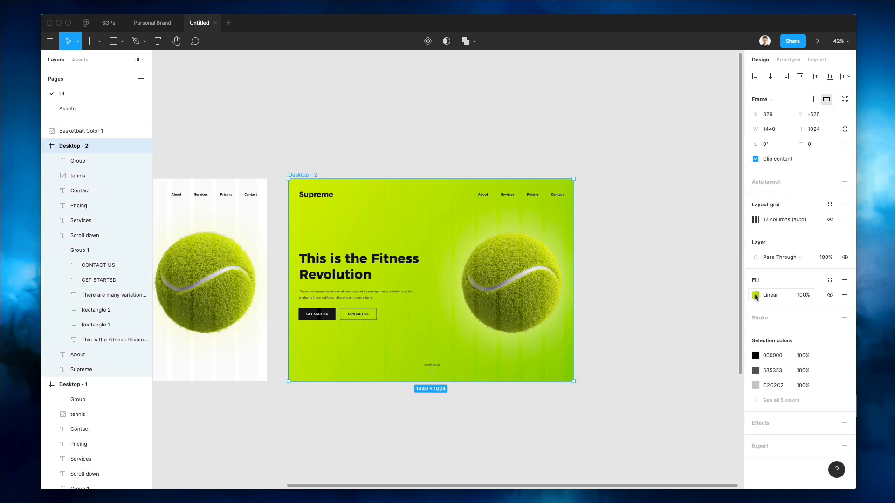
click(756, 296)
text(F8FFBE)
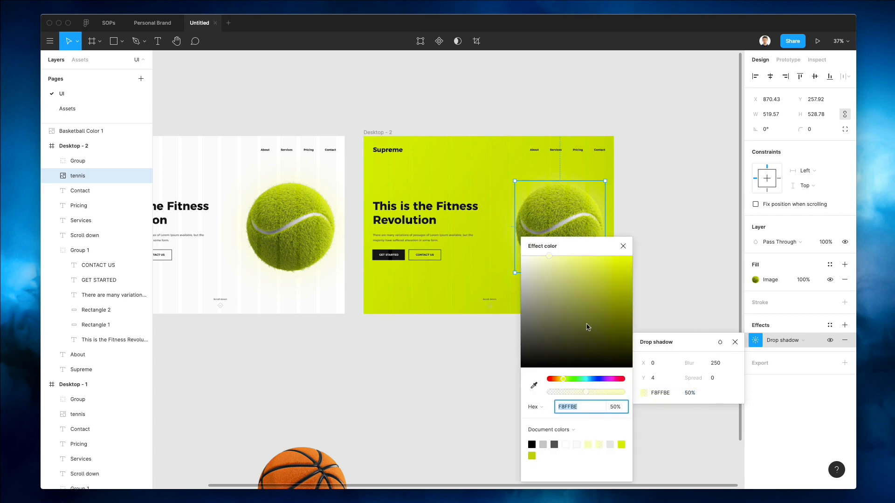
click(523, 367)
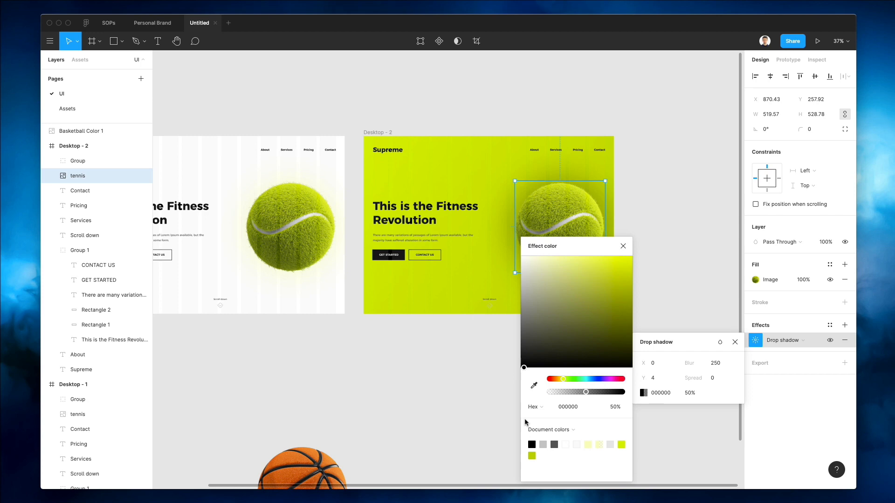
drag(585, 392, 559, 391)
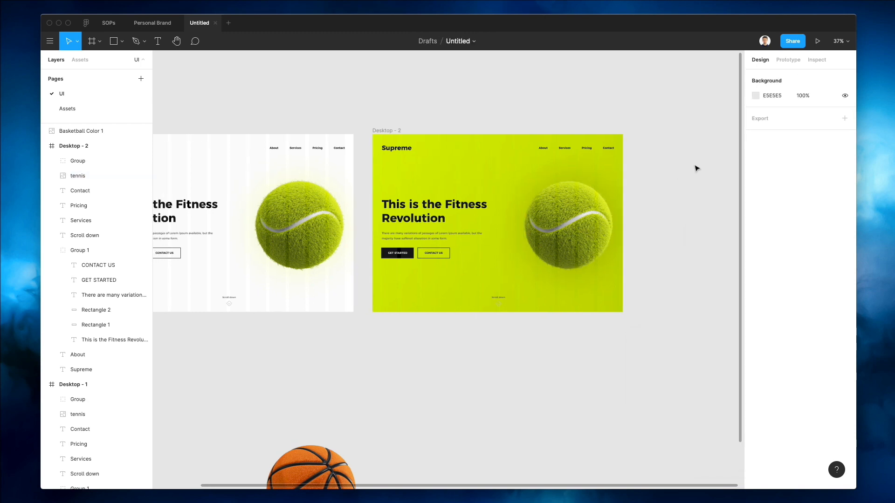
click(542, 148)
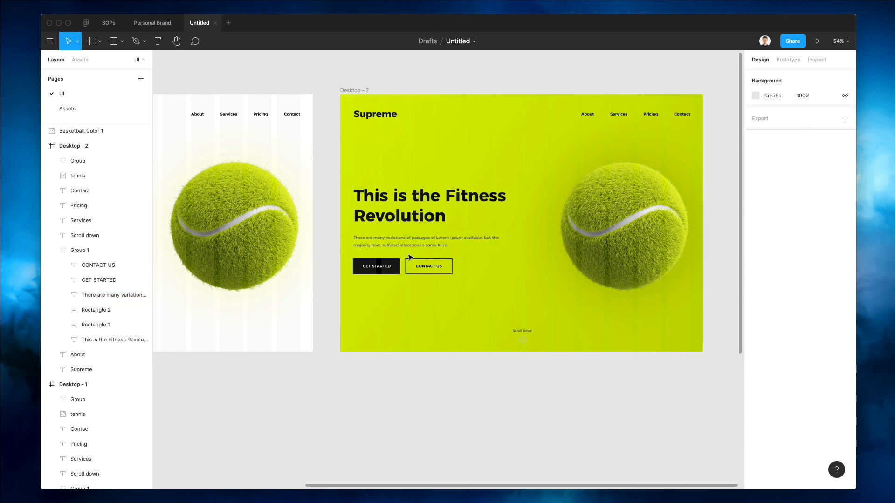
click(424, 241)
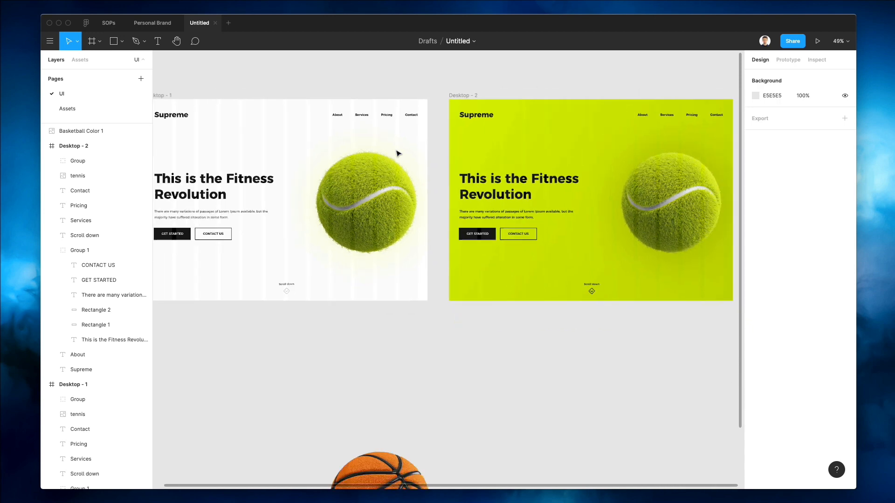
Step: Duplicate Desktop - 1 and 2 into basketball versions, one white and one with an orange gradient
click(188, 101)
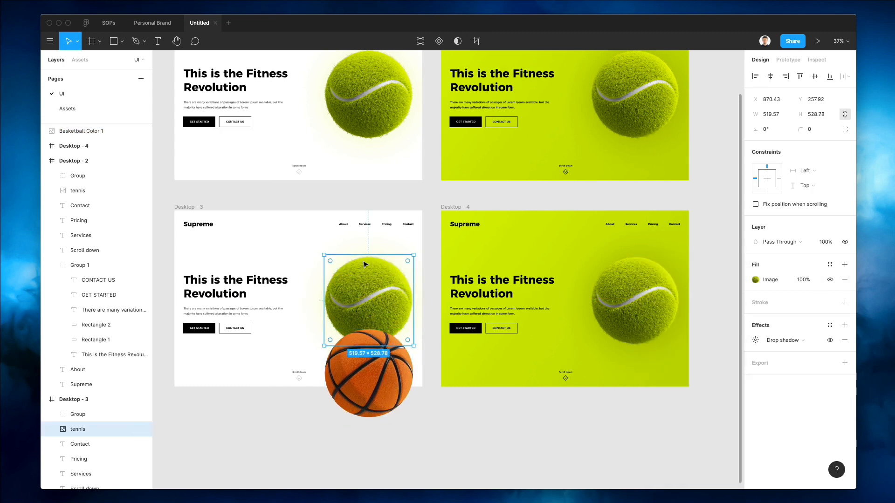
click(365, 262)
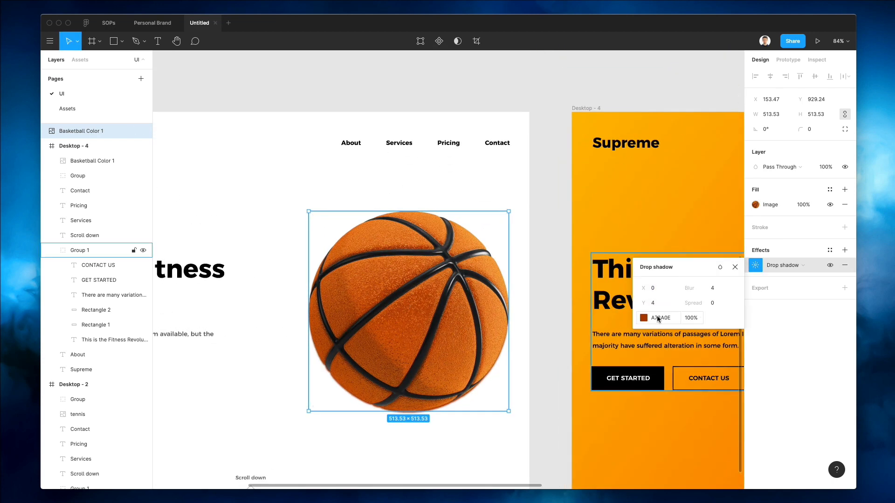
Step: Colour the basketball's drop shadow orange FF4900 with a wider blur on the white Desktop - 3
click(643, 318)
text(94)
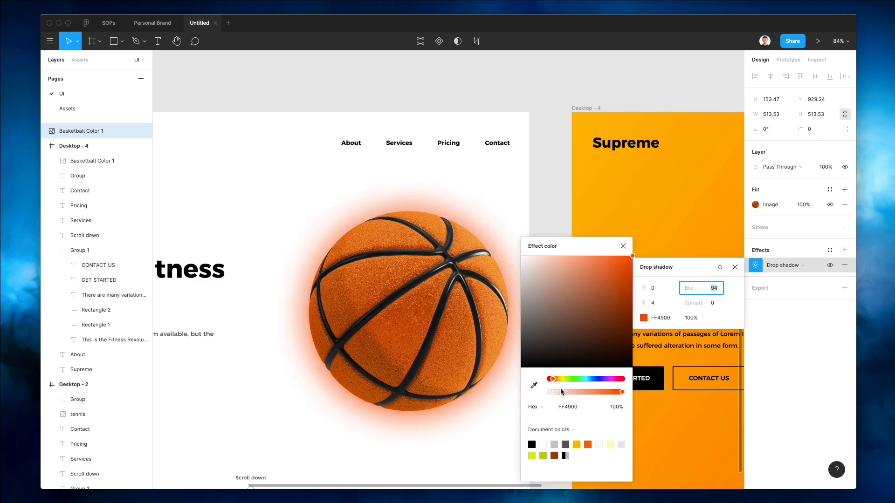
drag(610, 392, 570, 392)
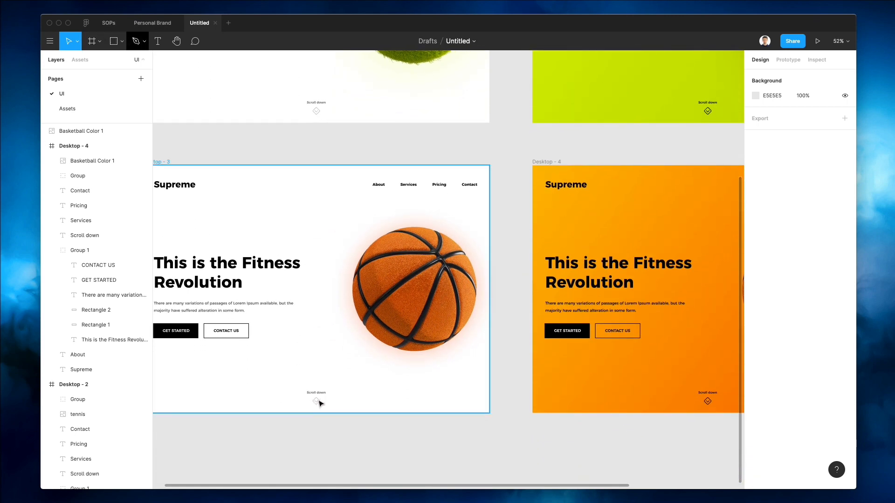
Step: Draw a curved Pen shape with a Linear FF6C00 fill at 28%, no stroke, placed in Desktop - 3 behind the basketball
click(135, 40)
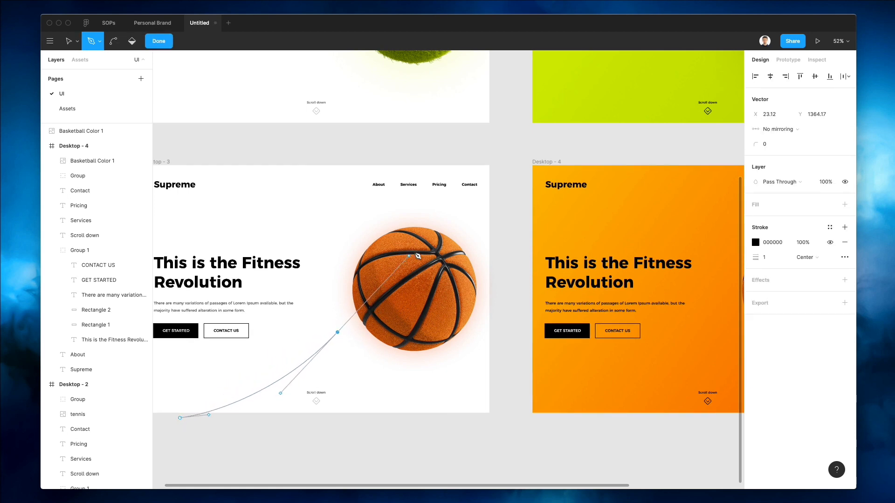
drag(418, 255, 576, 161)
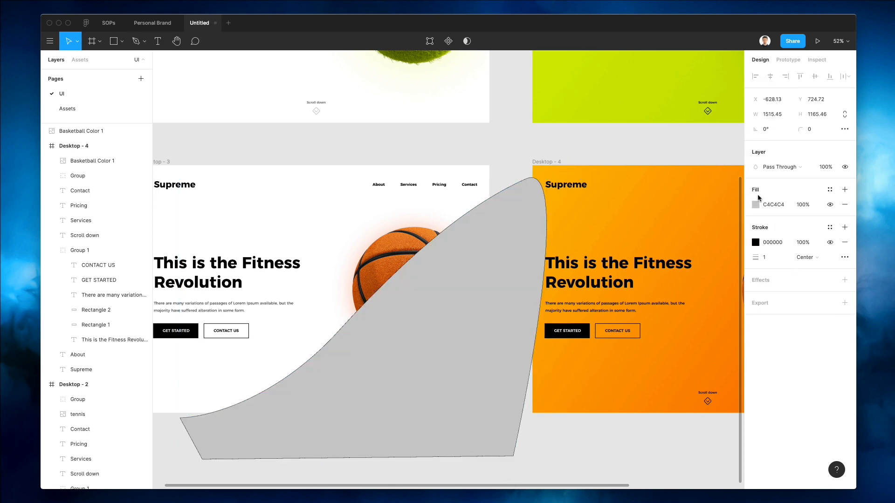
click(756, 204)
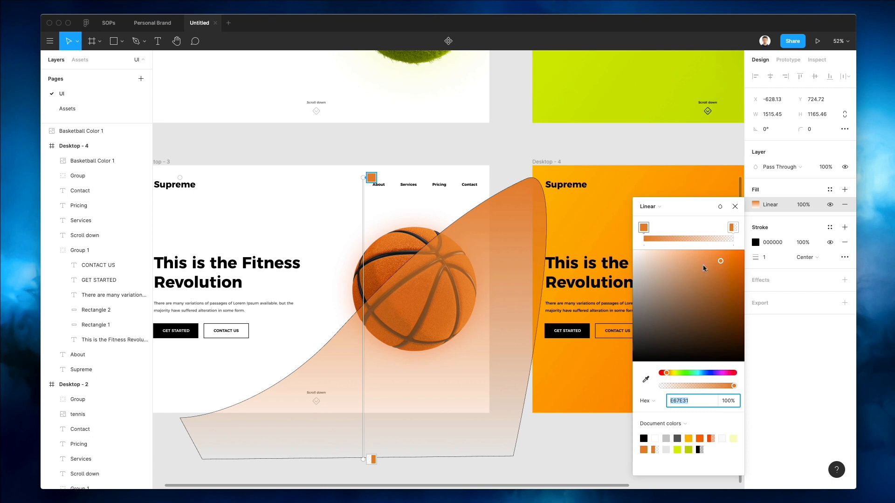
click(732, 227)
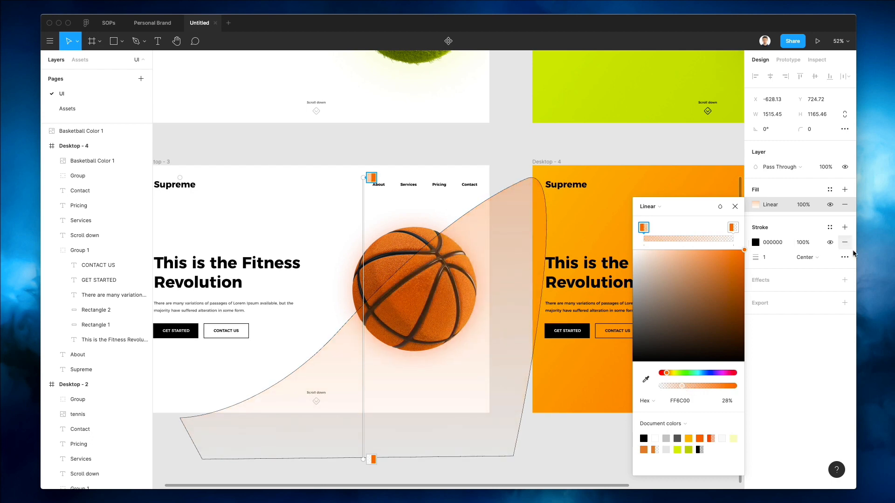
click(845, 243)
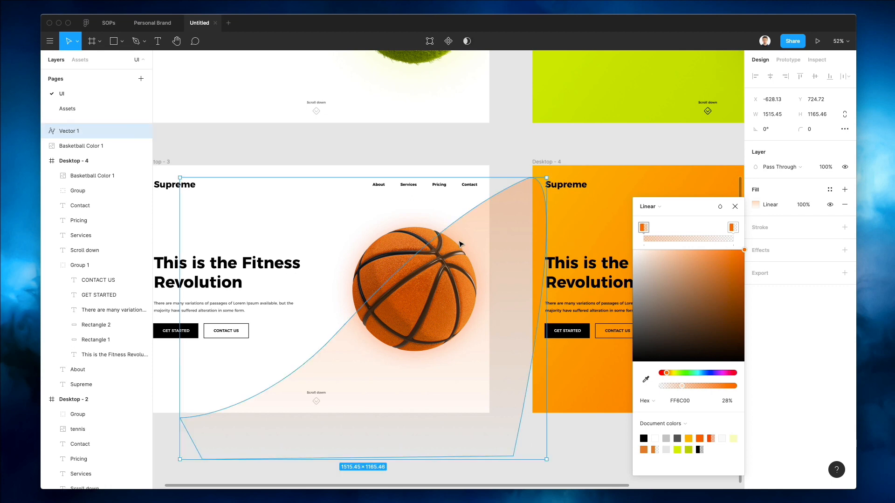
drag(459, 244, 468, 277)
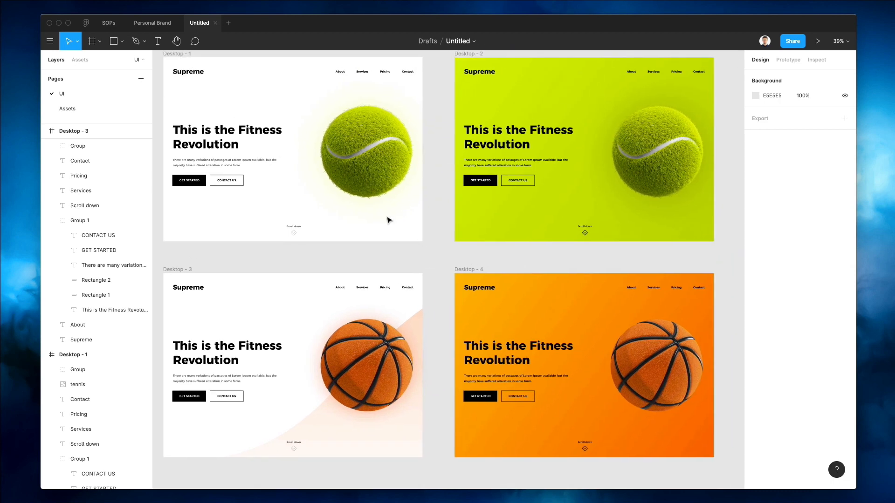
mouse_move(409, 312)
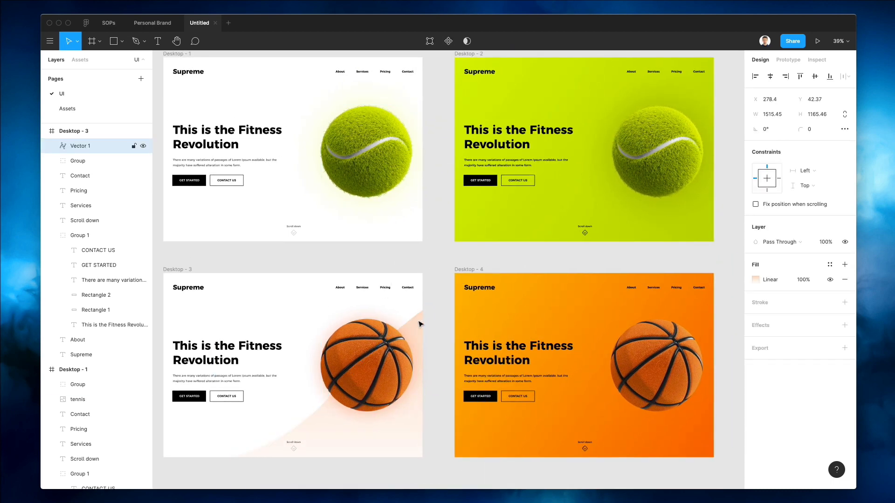
Step: With nothing selected, set the canvas Background swatch to 000000
click(427, 260)
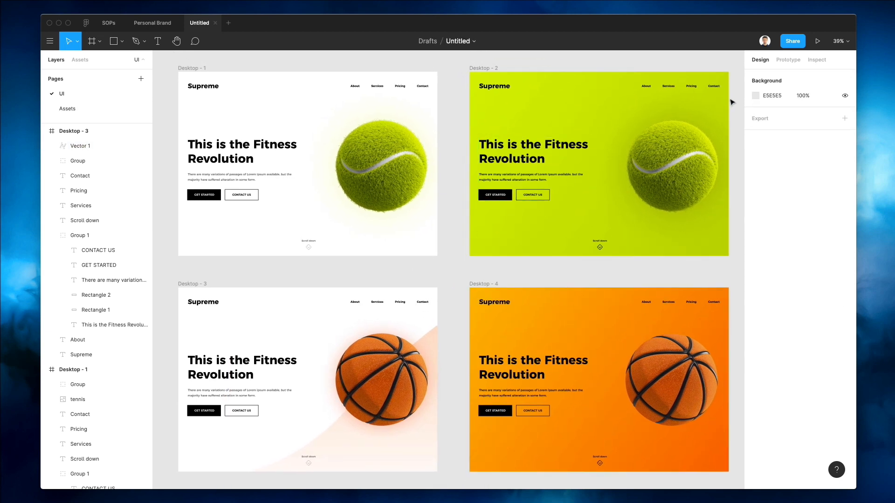
click(755, 96)
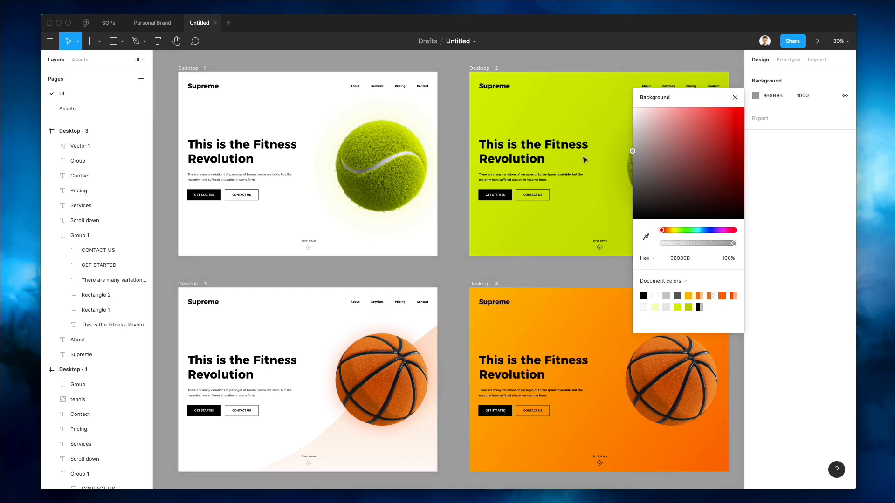
click(735, 98)
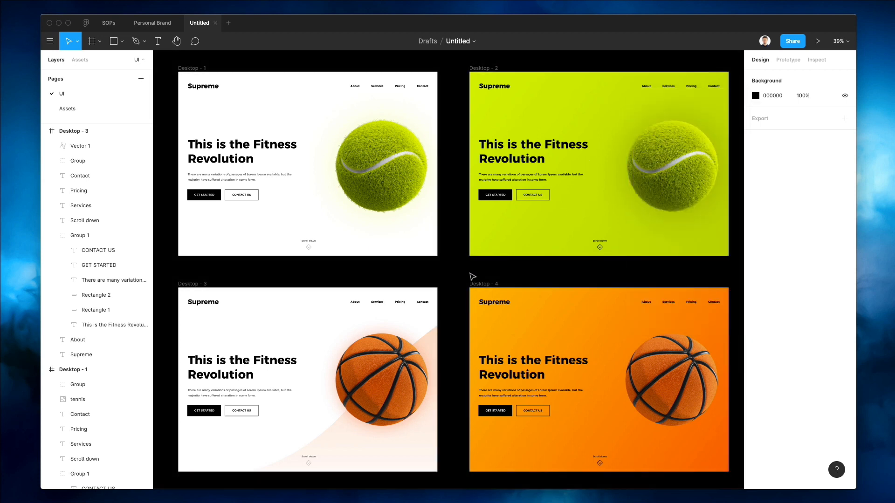